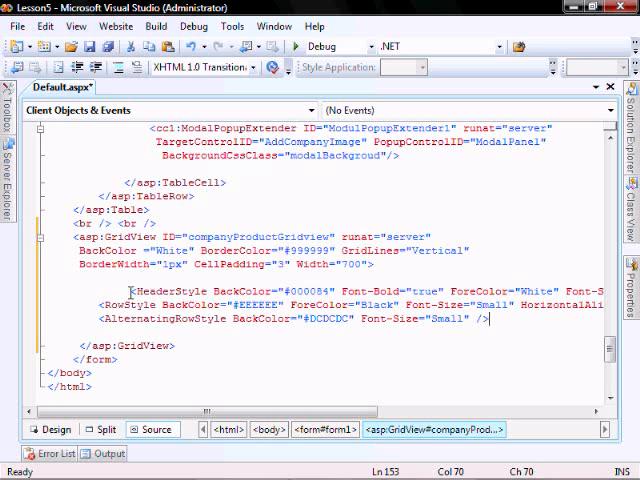
Add an asp:CommandField with ShowSelectButton="true" and CausesValidation="false" to companyGridview's Columns
click(208, 352)
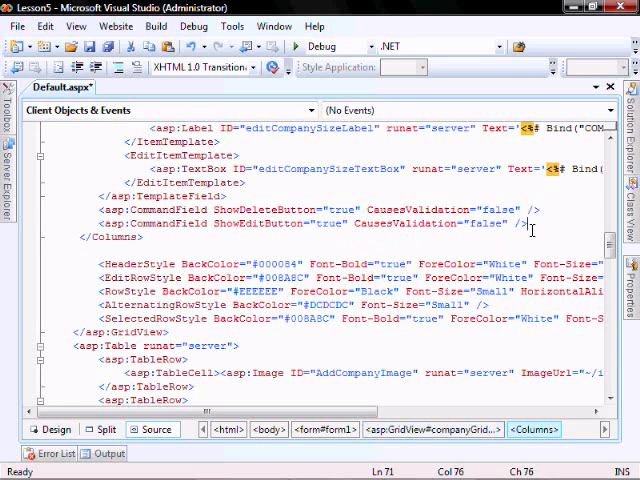
text(<)
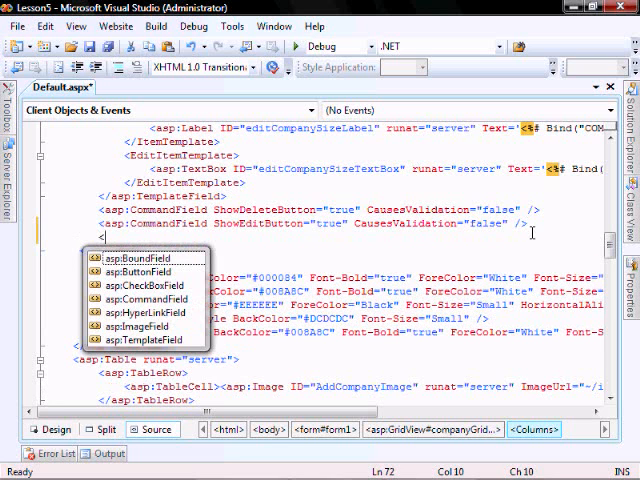
text(asp:CommandField S)
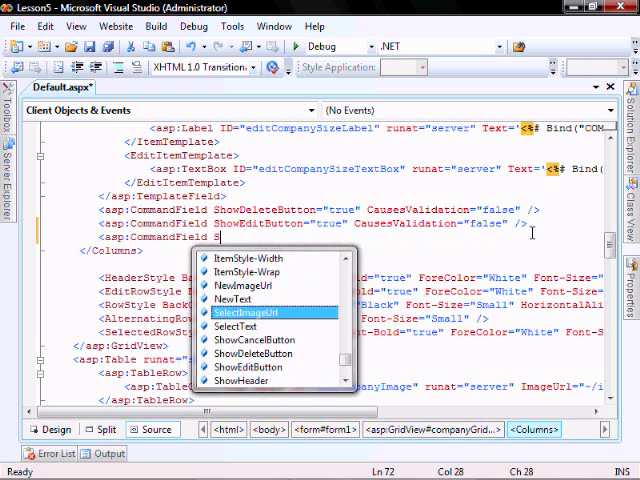
text(howSelectButton="true)
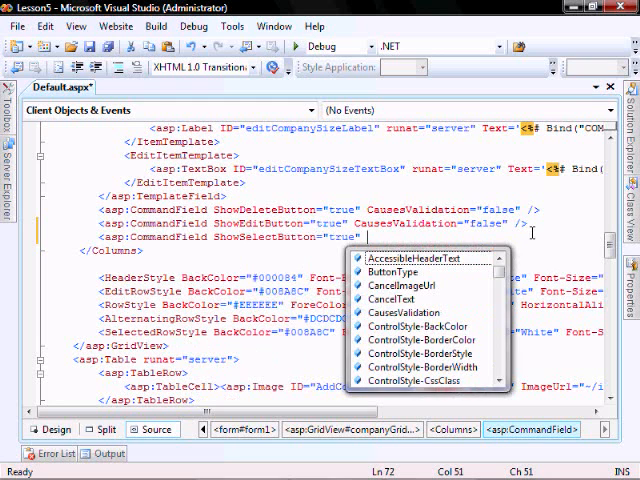
text(CausesValidation)
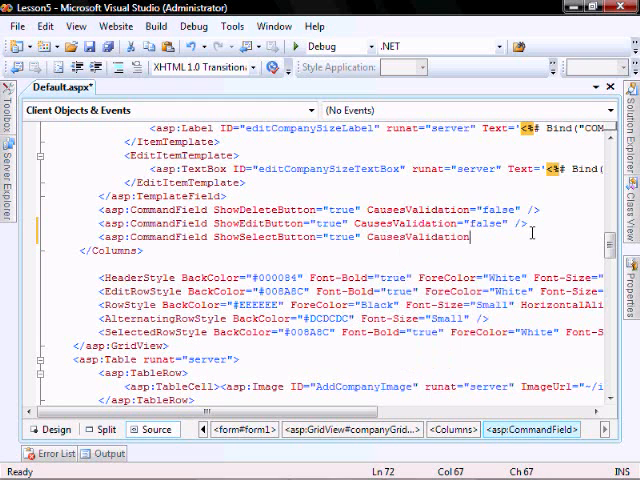
text(="false")
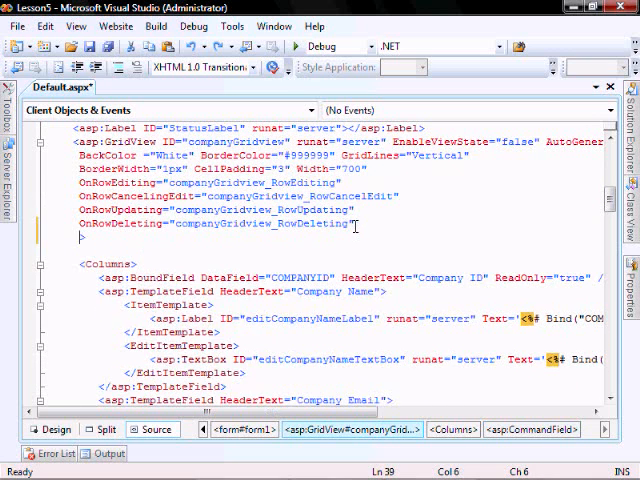
Wire OnSelectedIndexChanged="companyGridview_SelectedIndexChanged" on the GridView tag and copy the companyGridview ID
text(on)
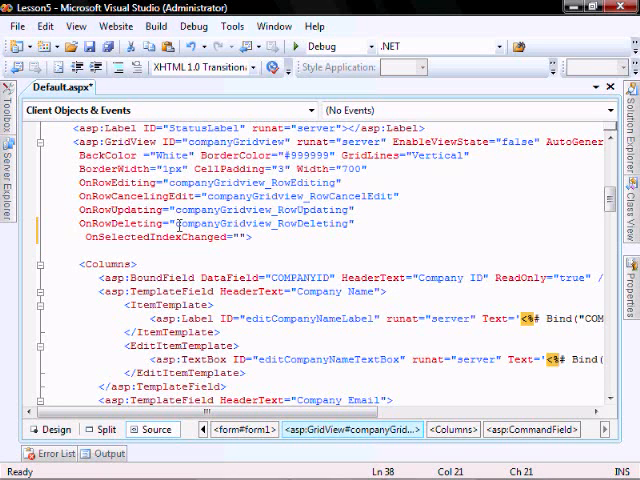
double_click(210, 224)
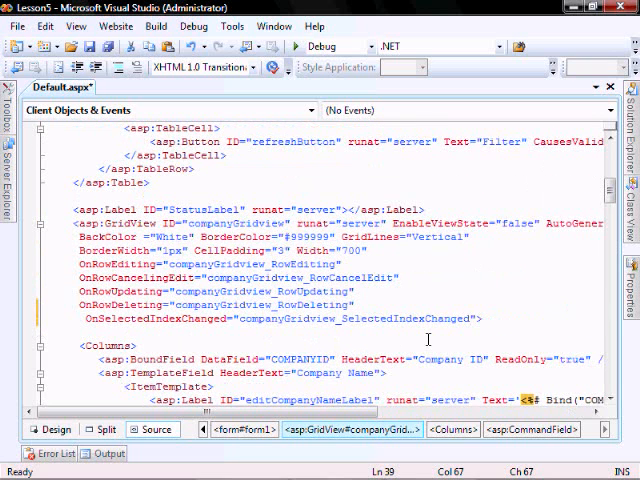
double_click(200, 220)
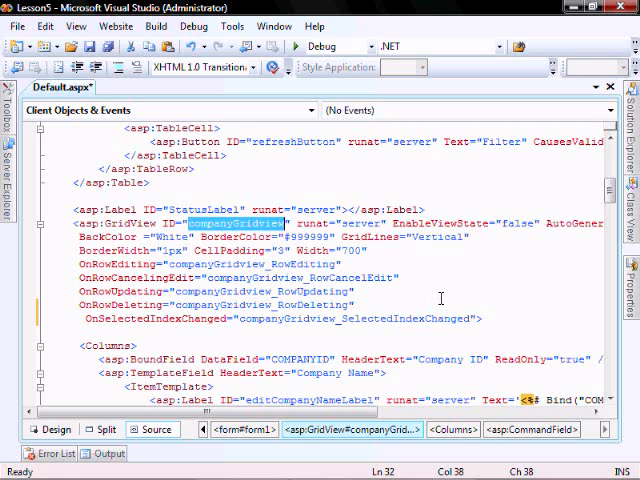
key(ctrl+s)
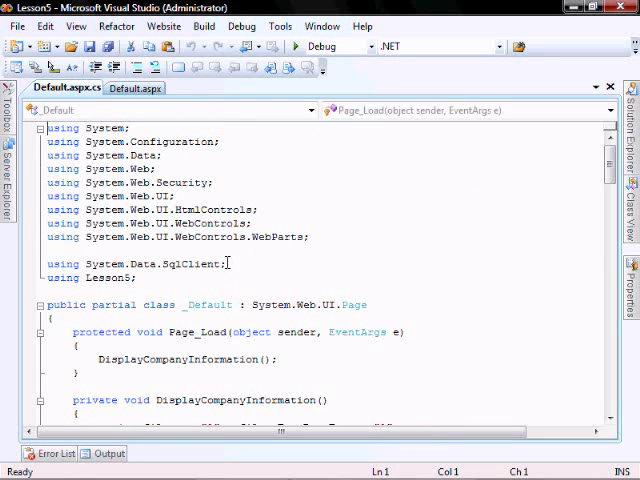
Add a using System.Collections.Generic; directive after using System.Data.SqlClient; in Default.aspx.cs
click(300, 288)
text(using)
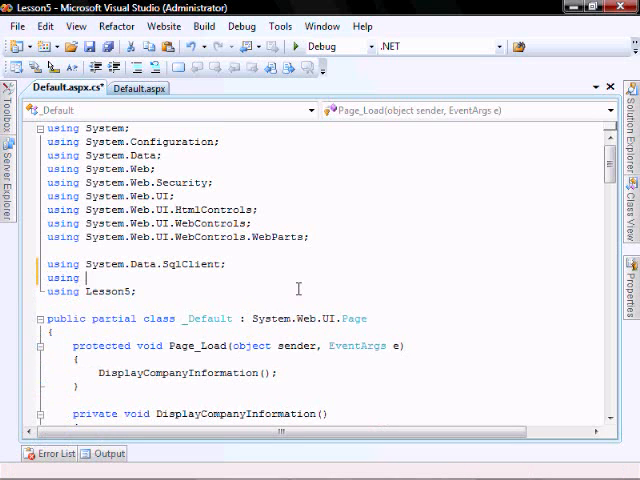
text(System.Collections.Generic;)
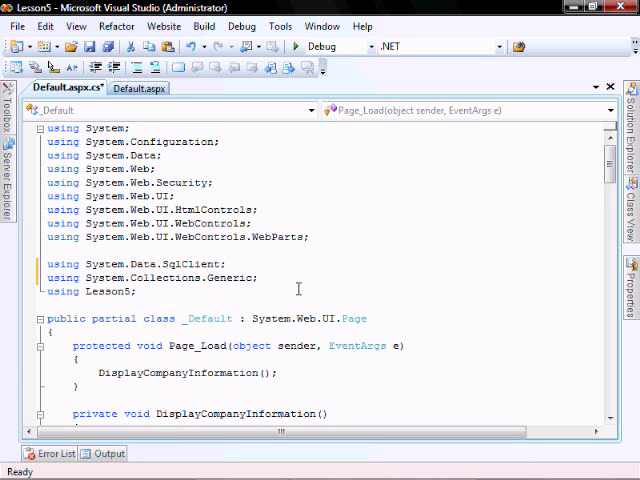
Declare protected void companyGridview_SelectedIndexChanged(object sender, EventArgs e) at the end of the class
scroll(down, 3)
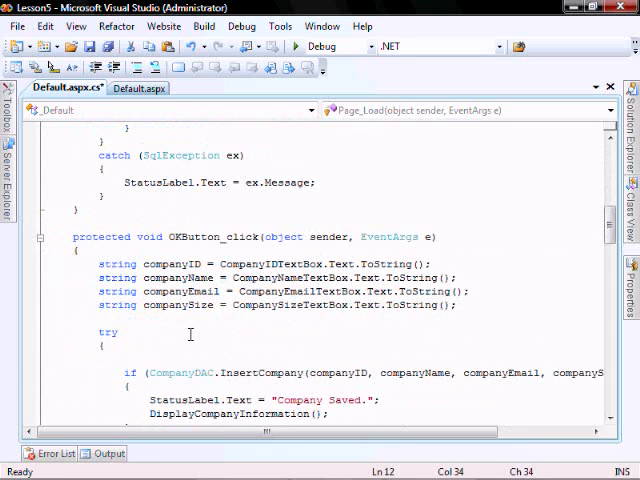
scroll(down, 3)
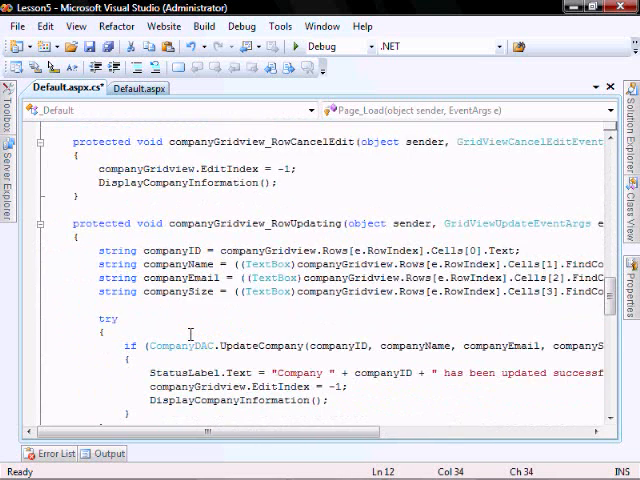
scroll(down, 3)
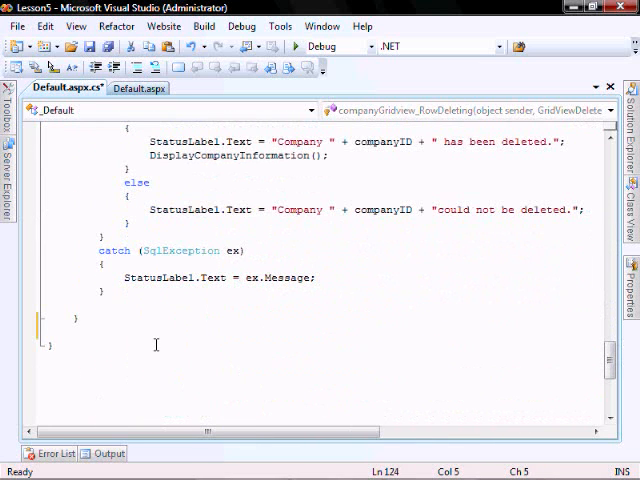
text(protected void)
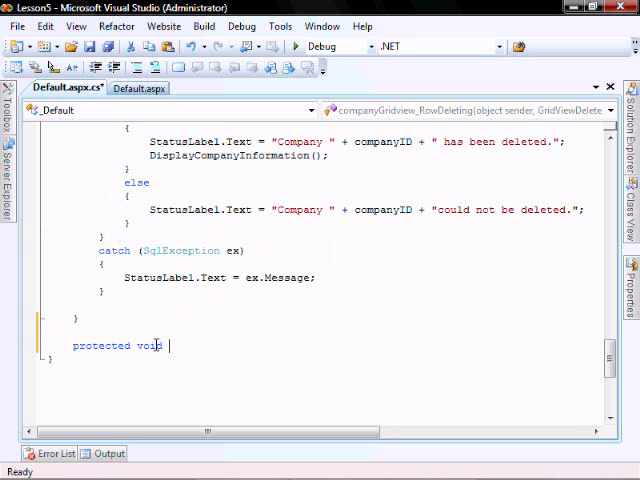
text(companyGridview_SelectedIndexChanged()
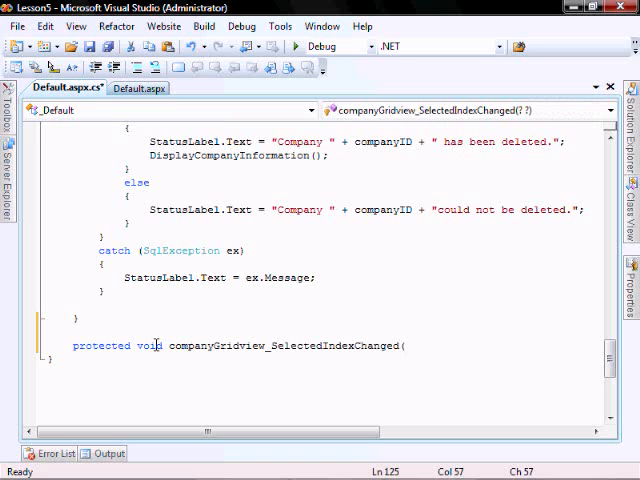
text(object a)
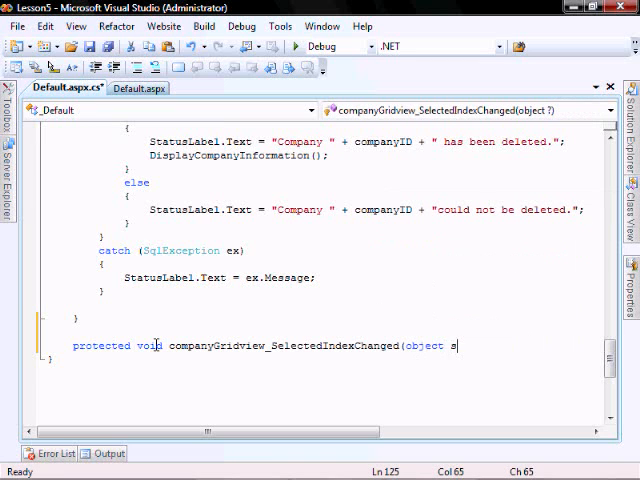
text(sender,)
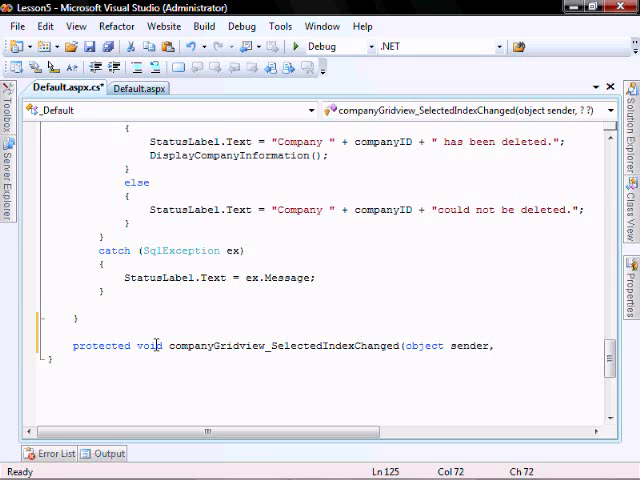
text(EventArgs e)
text({)
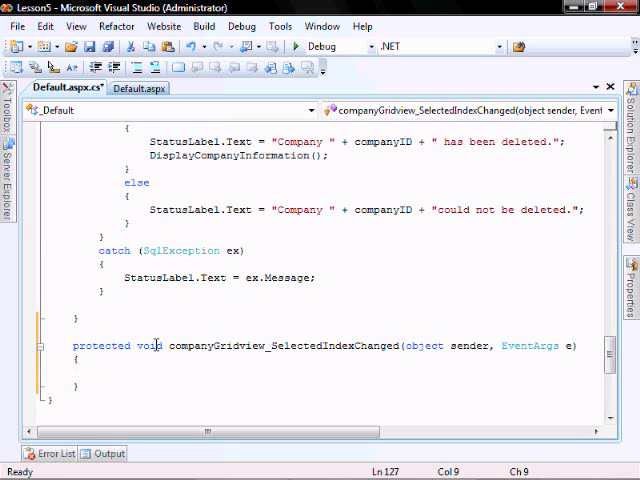
Assign string companyID = companyGridview.SelectedRow.Cells[0].Text.ToString(); in the handler
text(string comp)
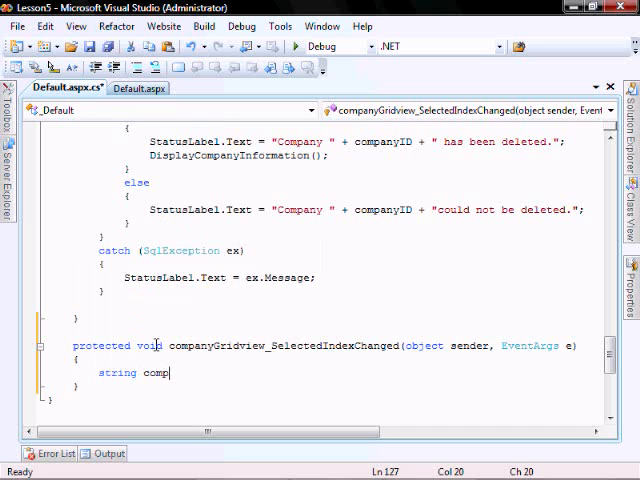
text(anyID = com)
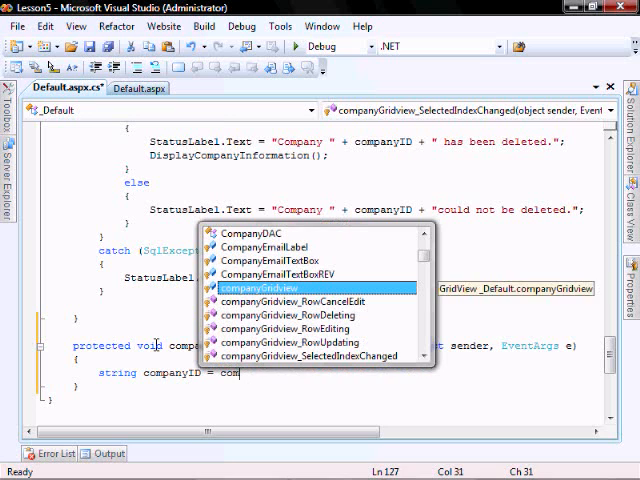
text(.)
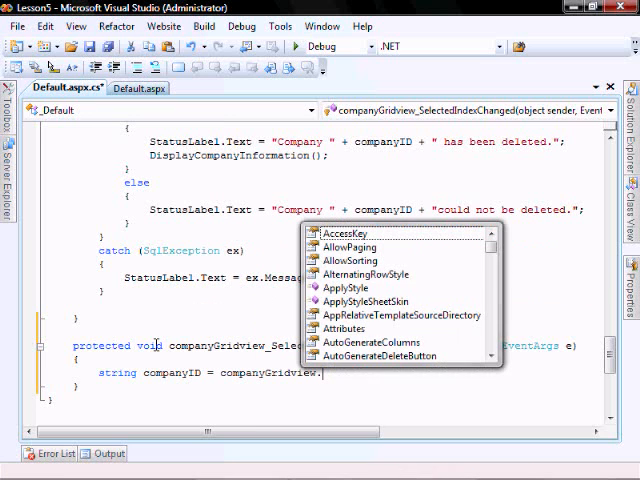
text(SelectedRow.)
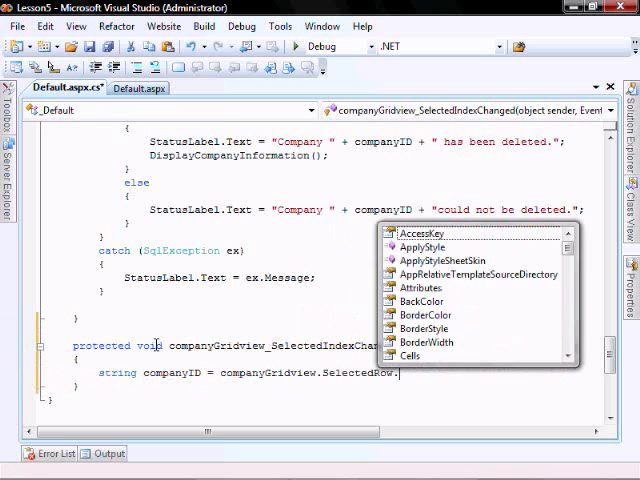
text(Cells[)
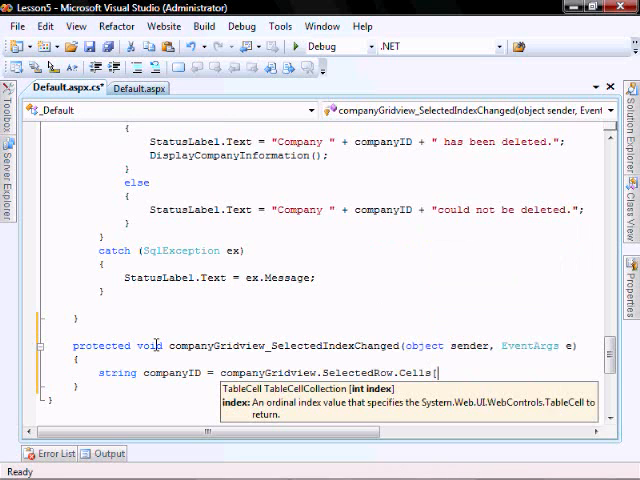
text(0])
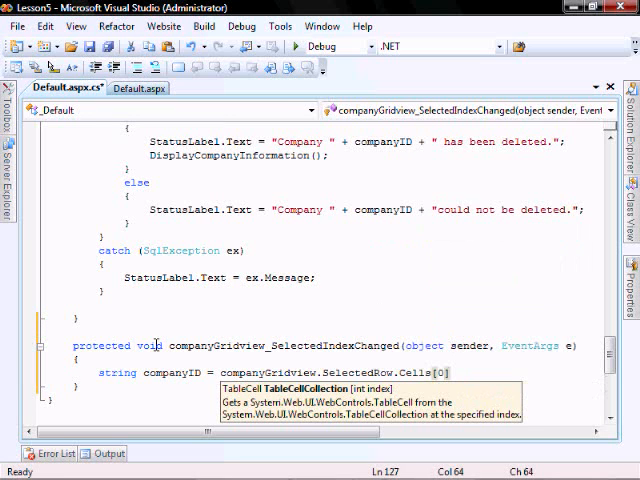
text(.Tex)
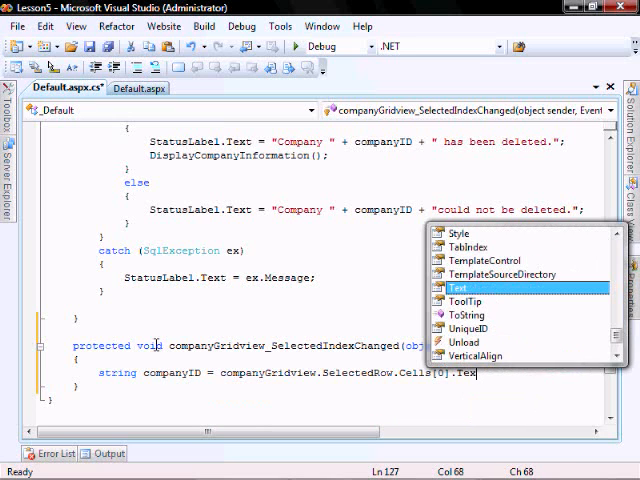
text(to)
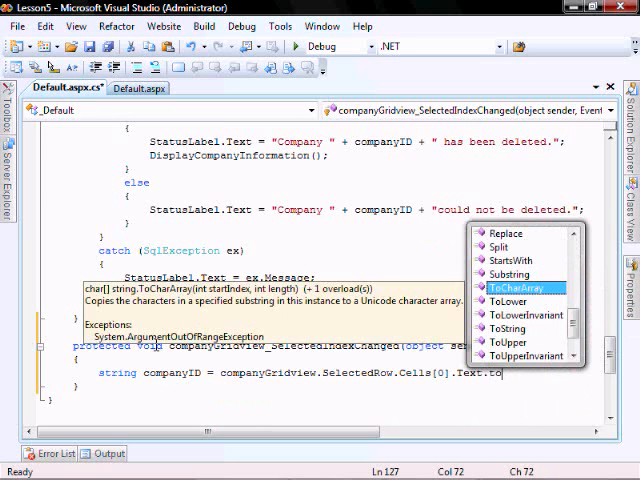
text(ToString();)
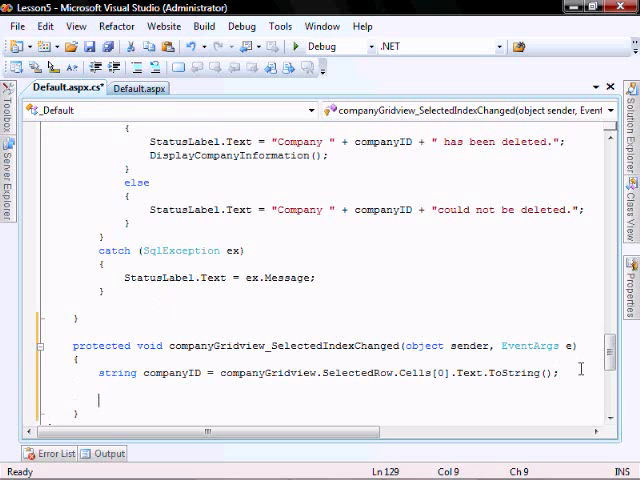
Add a try/catch (SqlException ex) block that writes ex.Message into StatusLabel.Text
scroll(down, 3)
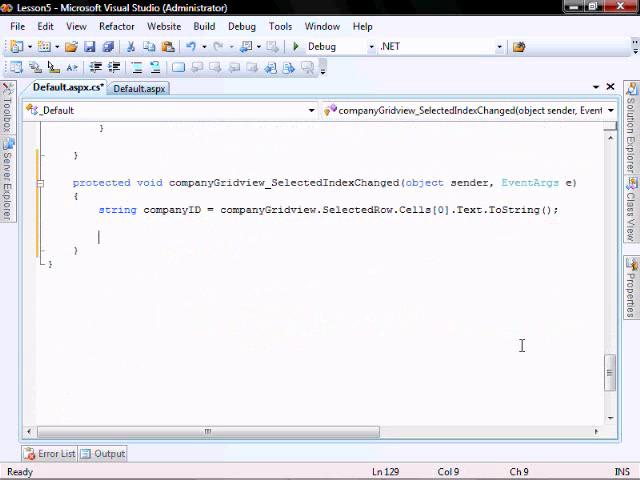
text(try)
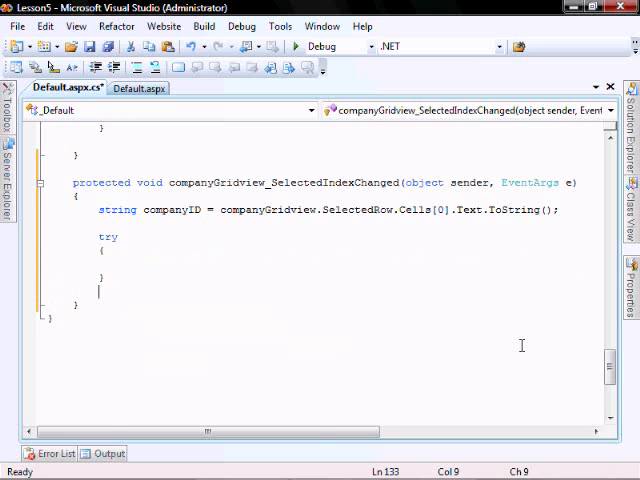
text(catch)
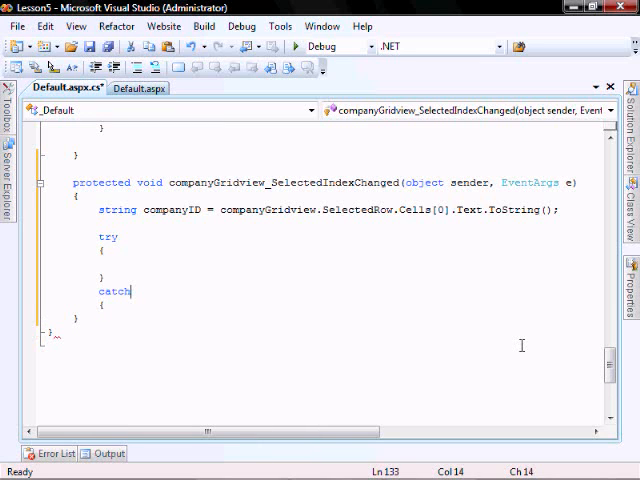
text((sql)
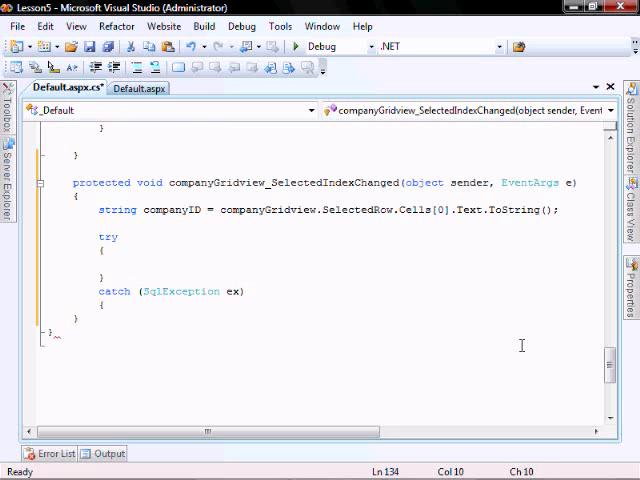
text(st)
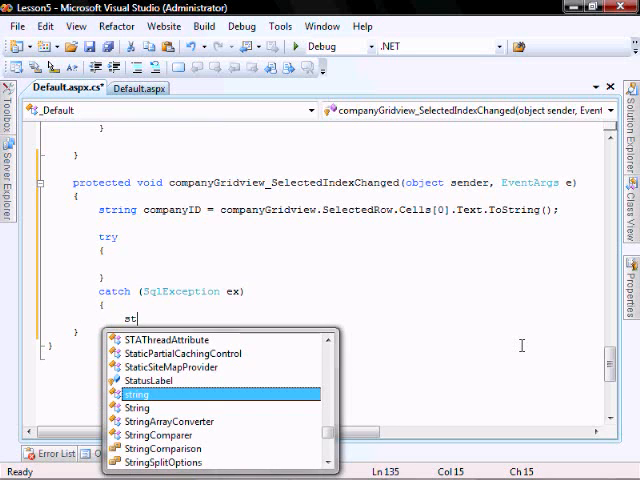
text(atua)
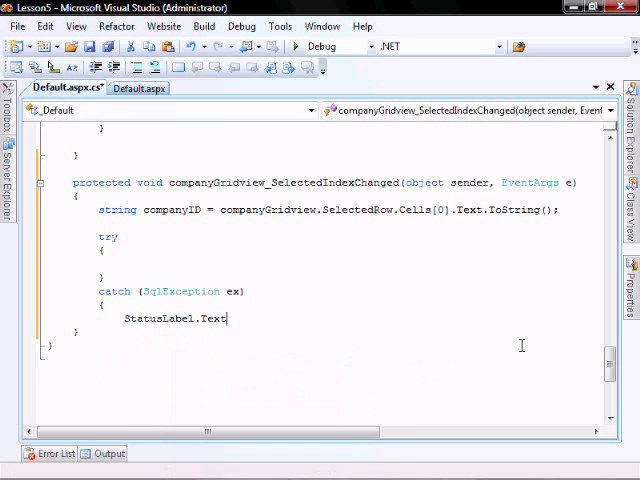
text(= ex.Message;)
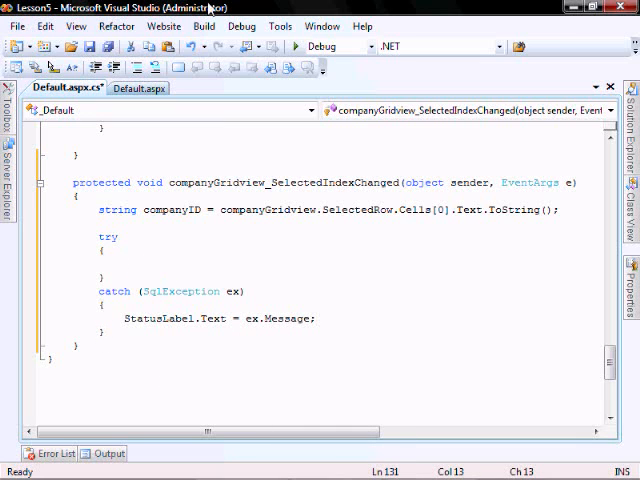
Load List<Product> productList = GetCompanyProducts(companyID) and set companyProductGridview.DataSource = productList;
text(List<)
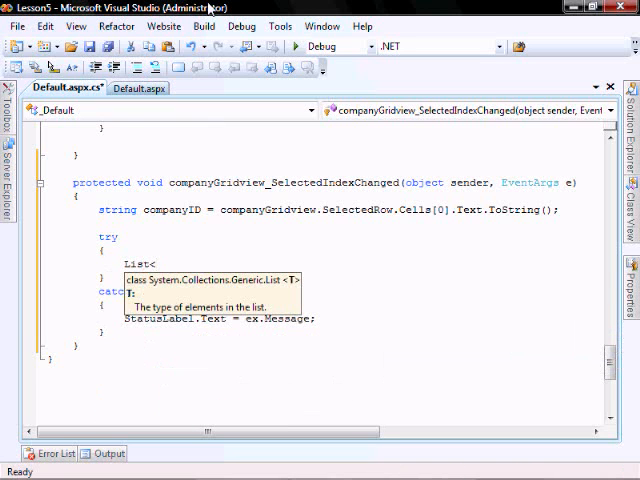
text(ProductList>)
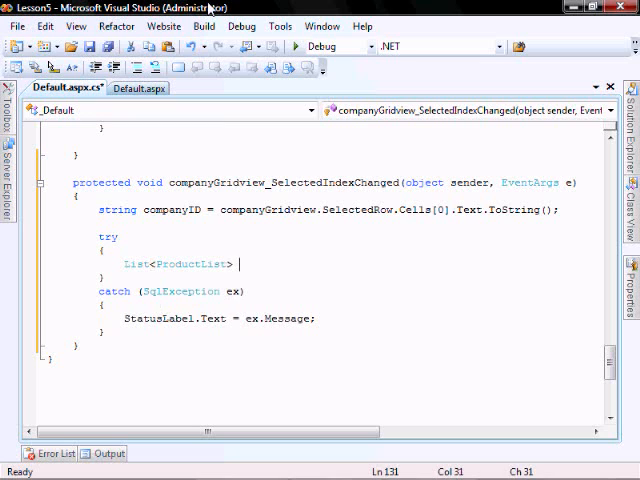
text(produc)
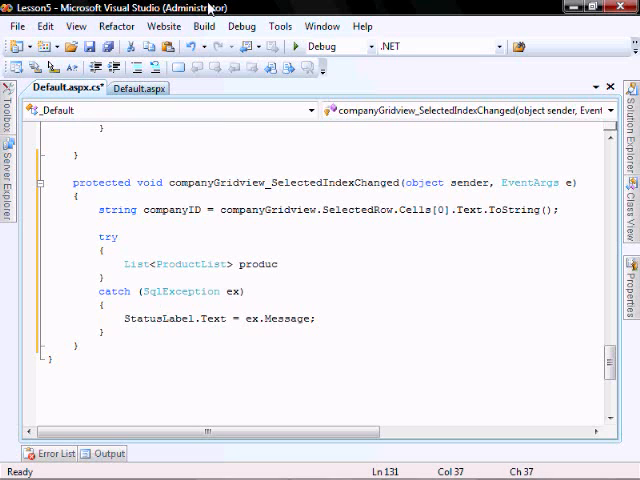
text(tList = CompanyDAC.GetCompanyProducts)
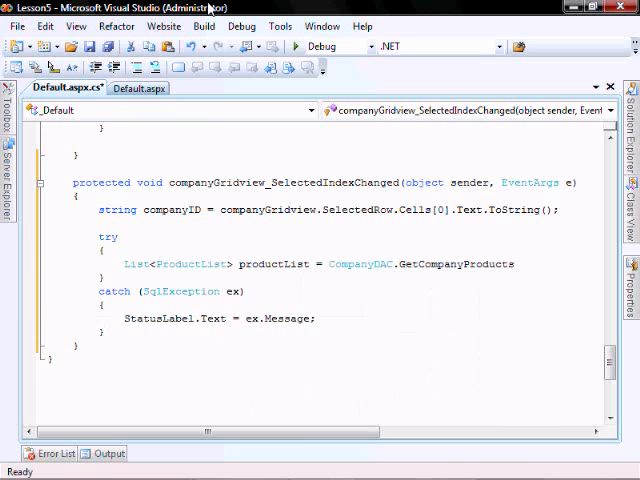
text((companyID);)
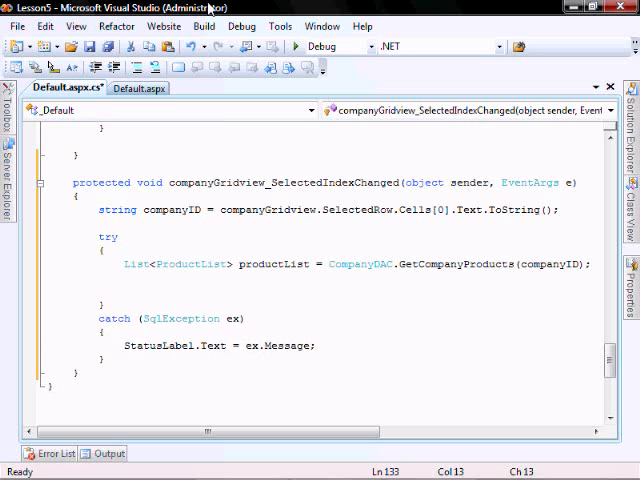
text(comp)
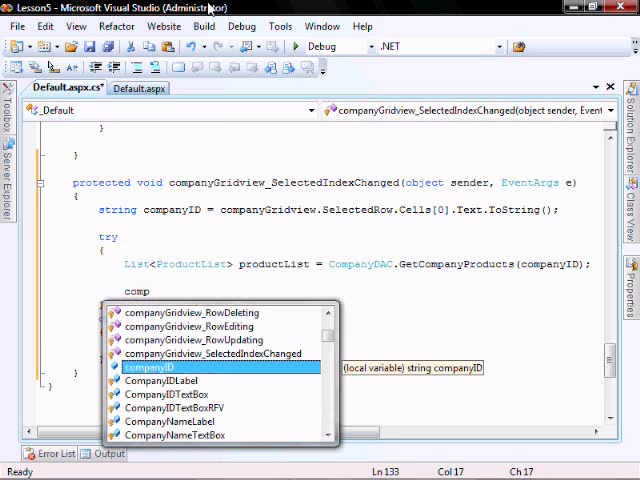
text(anyProductGridview)
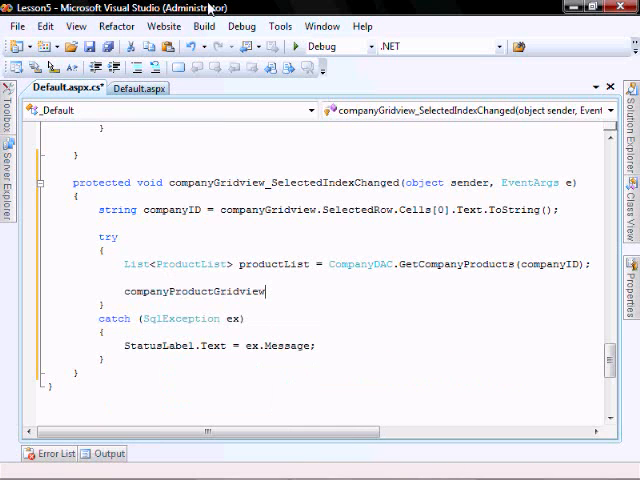
text(.dat)
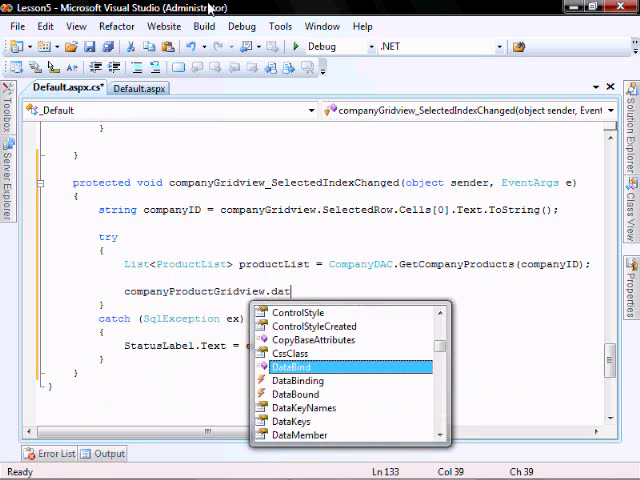
text(a)
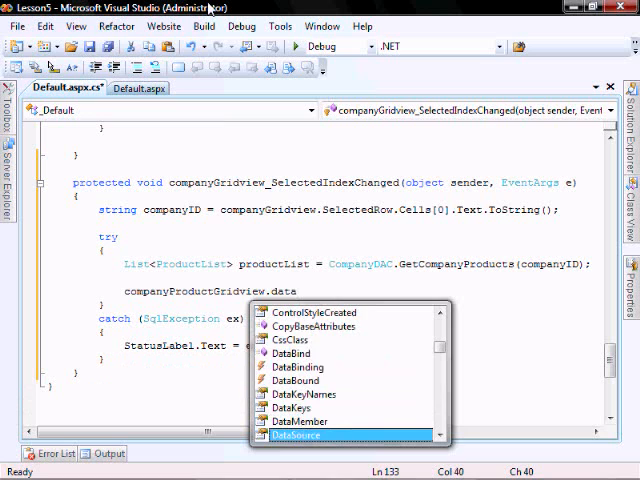
text(DataSource)
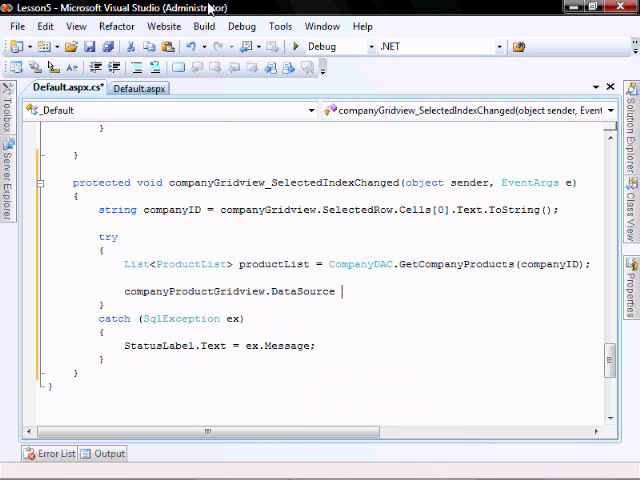
text(= productList)
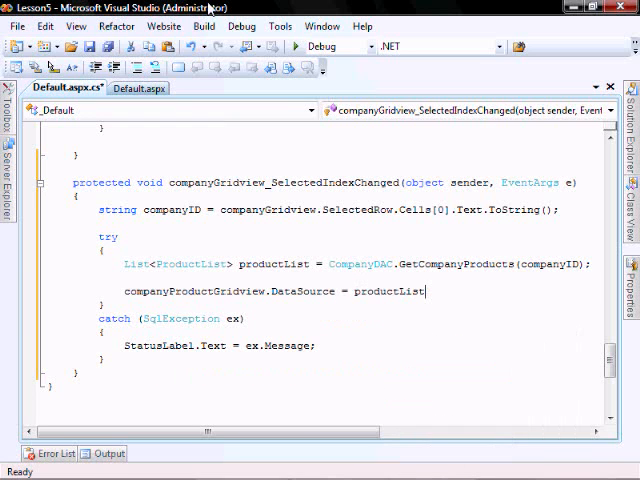
text(;)
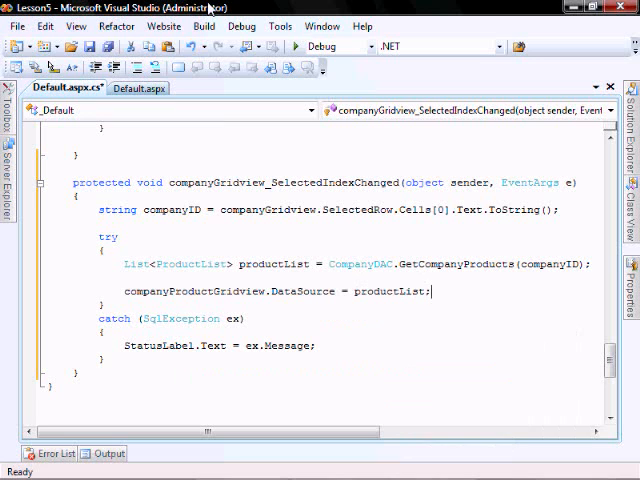
Call companyProductGridview.DataBind() and reset companyProductGridview.SelectedIndex = -1;
text(companyProductGridview)
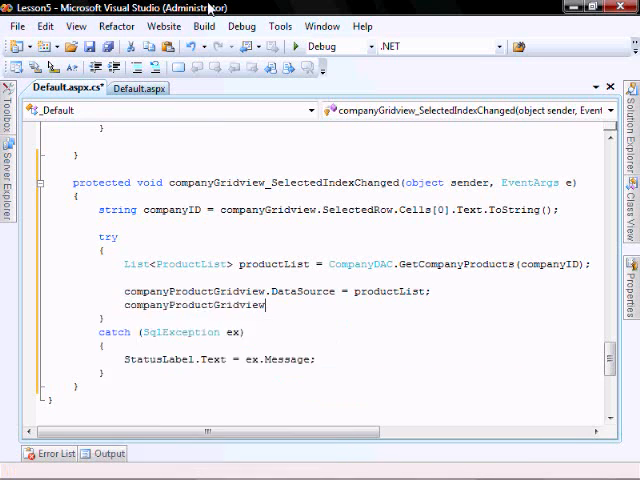
text(.da)
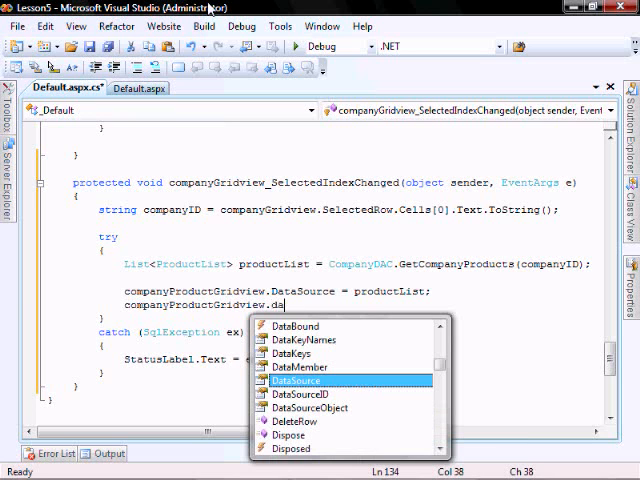
text(taBind();)
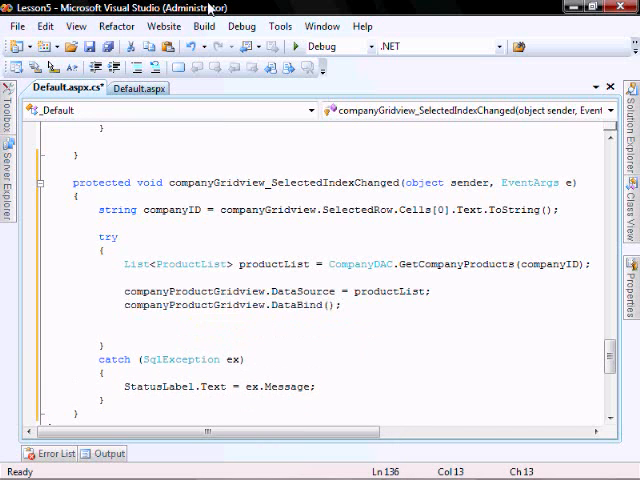
text(companyProductGridview.SelectedIndex =)
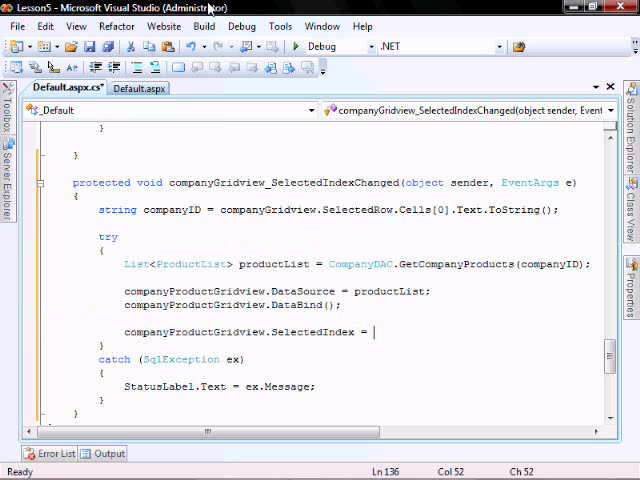
text(-1;)
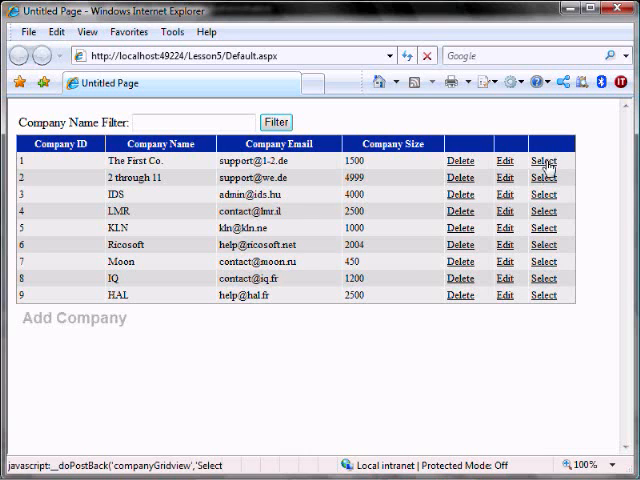
Select The First Co. then 2 through 11 in the running page to confirm the product grid updates
click(542, 160)
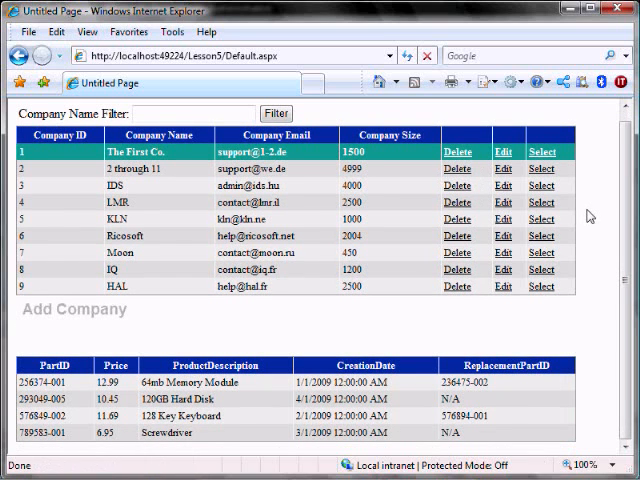
click(540, 184)
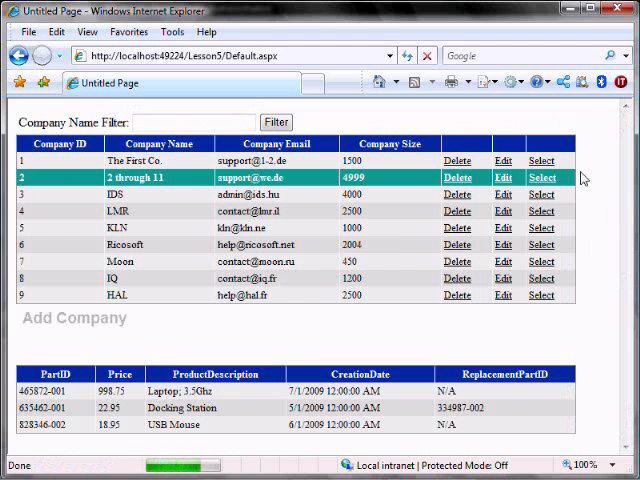
mouse_move(596, 168)
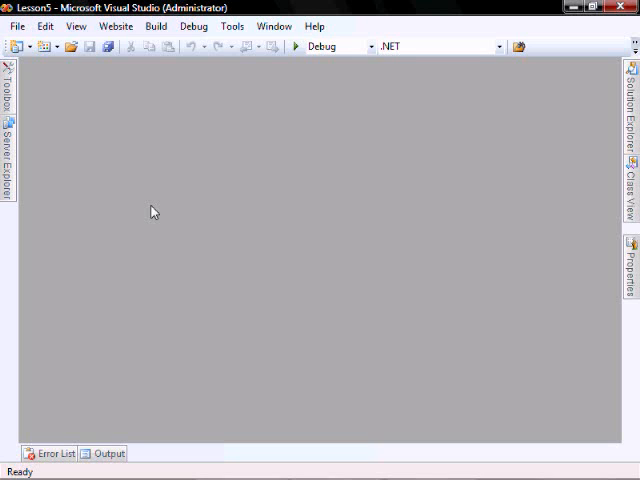
mouse_move(624, 122)
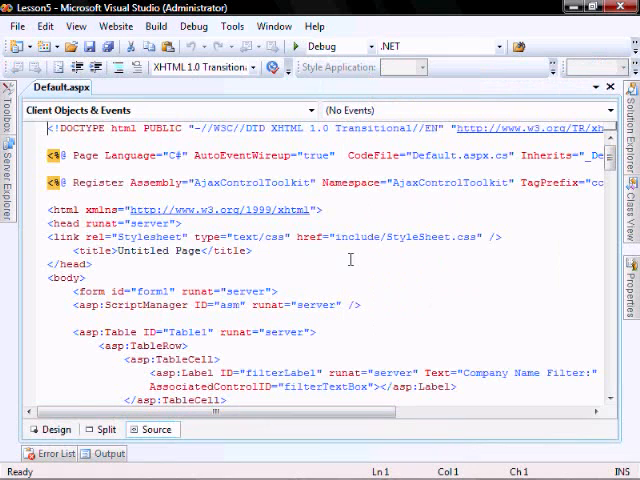
Set OnSelectedIndexChanged="companyProductGridview_SelectedIndexChanged" on the companyProductGridview tag
scroll(down, 3)
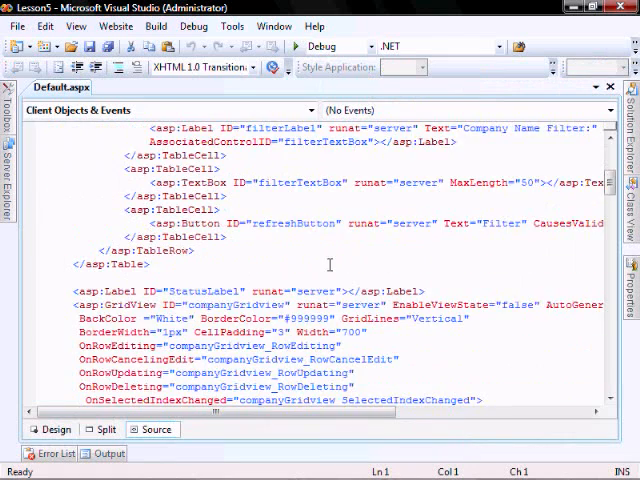
scroll(down, 3)
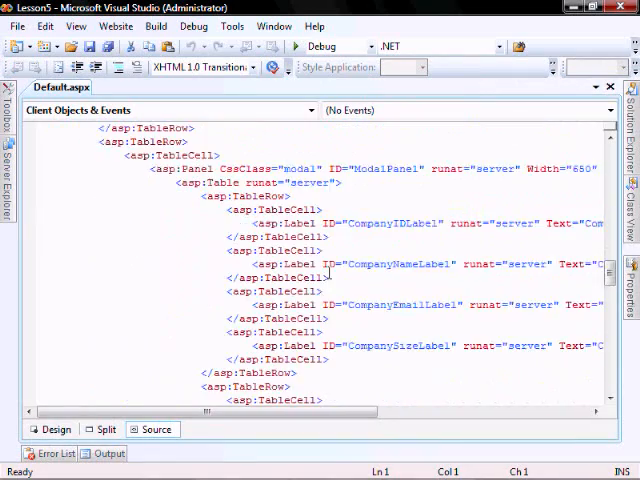
scroll(down, 3)
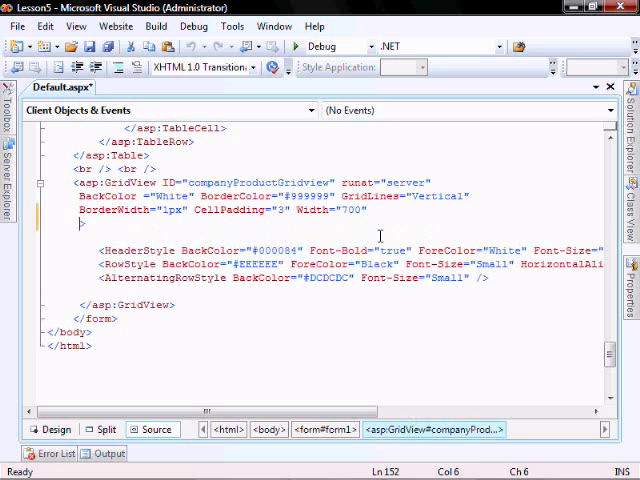
text(on)
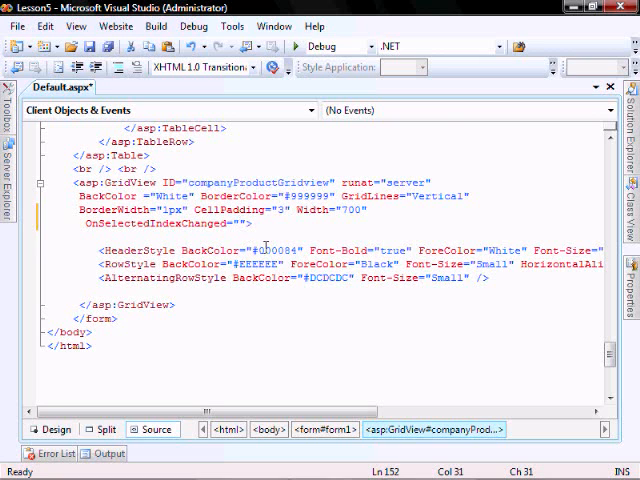
text(companyProductGridview_)
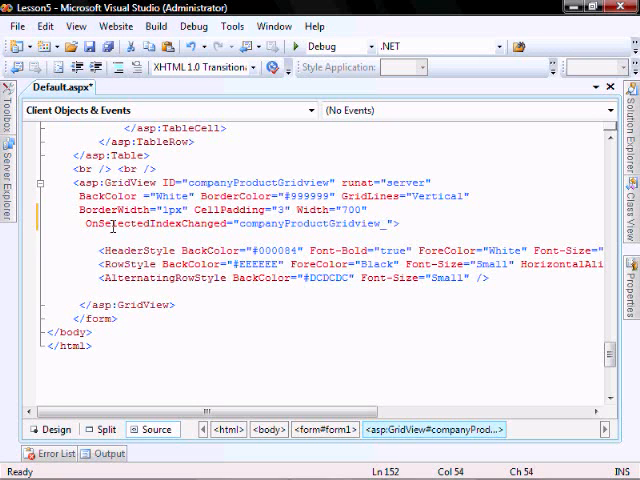
double_click(160, 224)
text(SelectedIndexChanged)
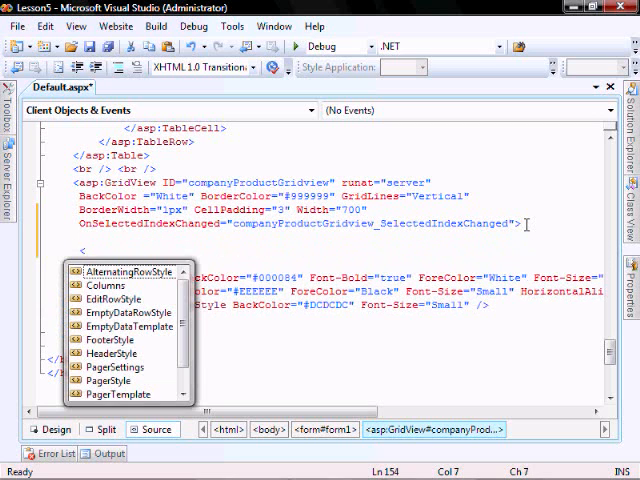
Add <Columns> with an asp:CommandField ShowSelectButton="true" CausesValidation="false" to the product GridView
text(olumns>)
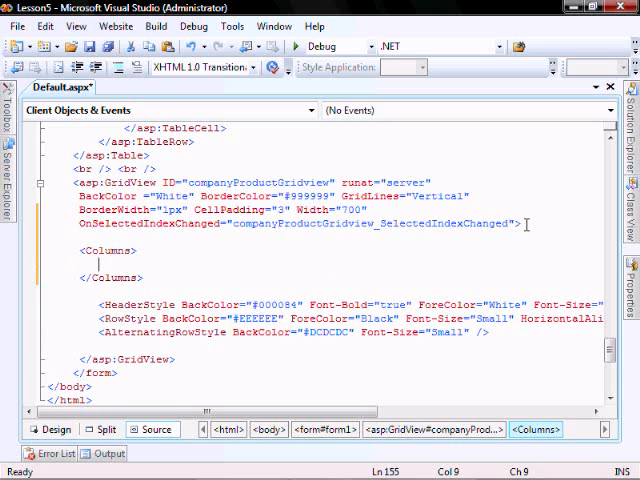
text(asp:CommandField)
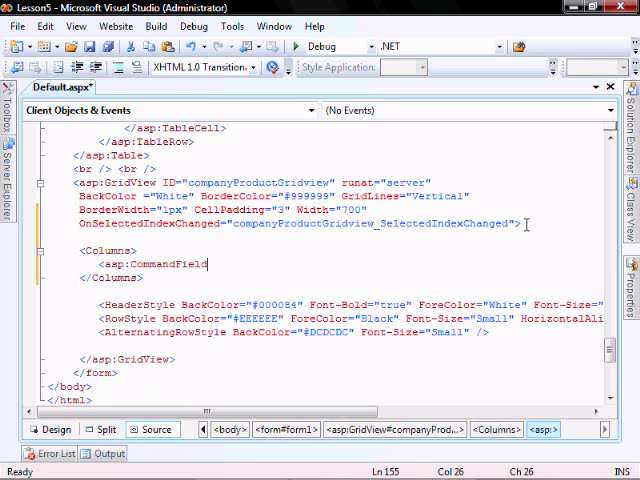
text(S)
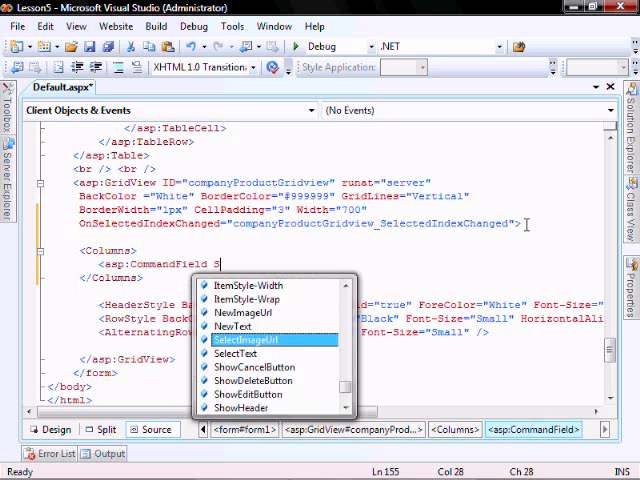
text(how)
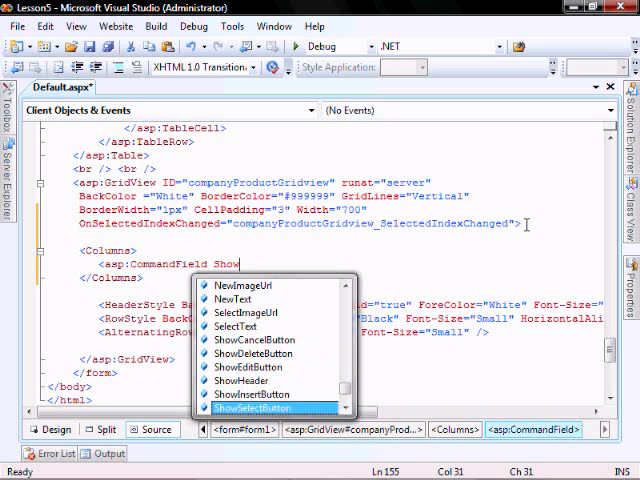
double_click(256, 408)
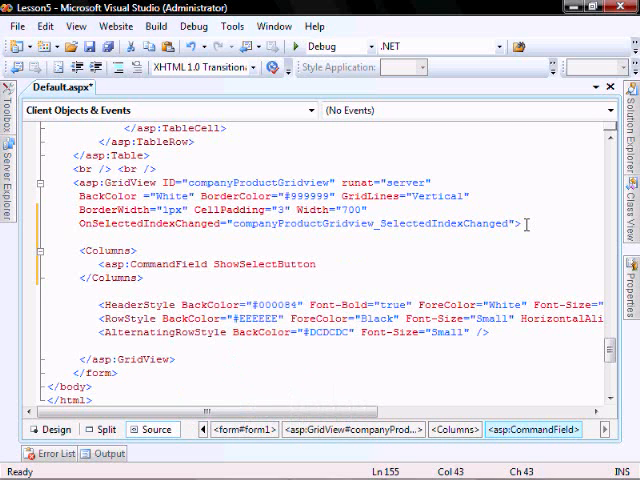
text(="true")
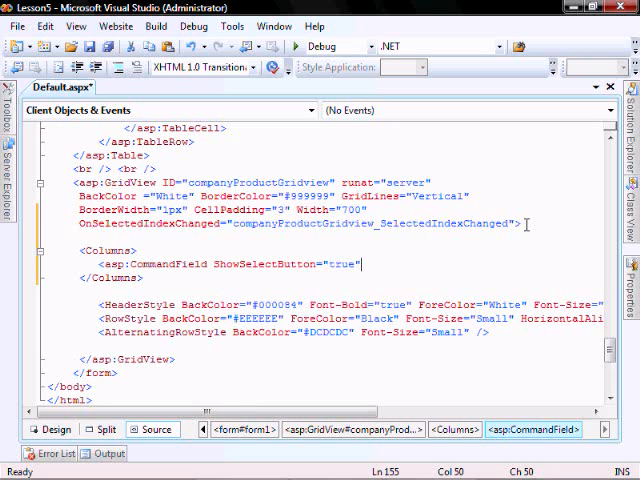
text(CausesValidation=")
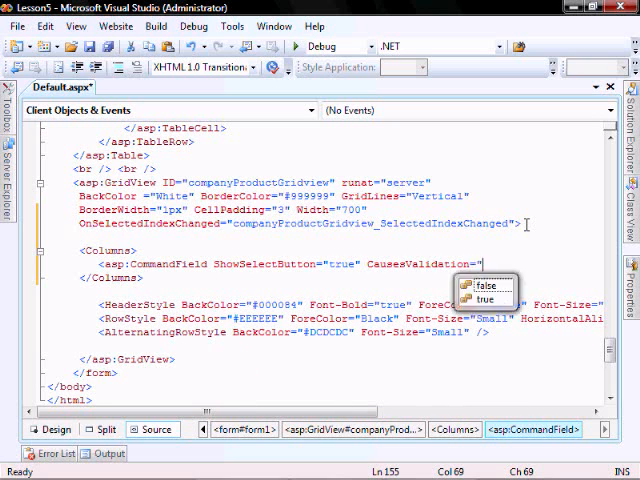
click(488, 288)
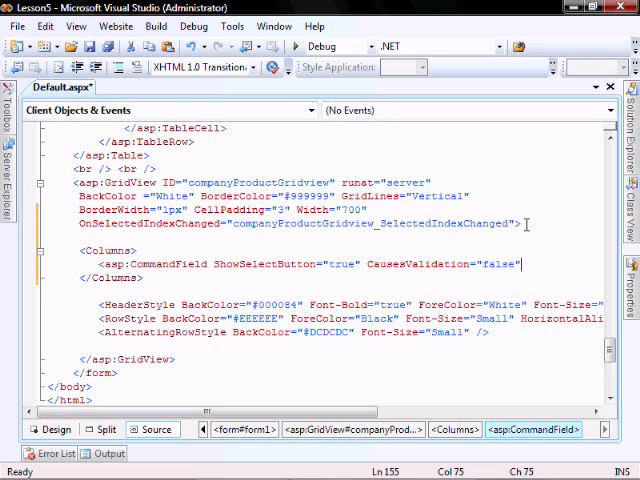
text(/)
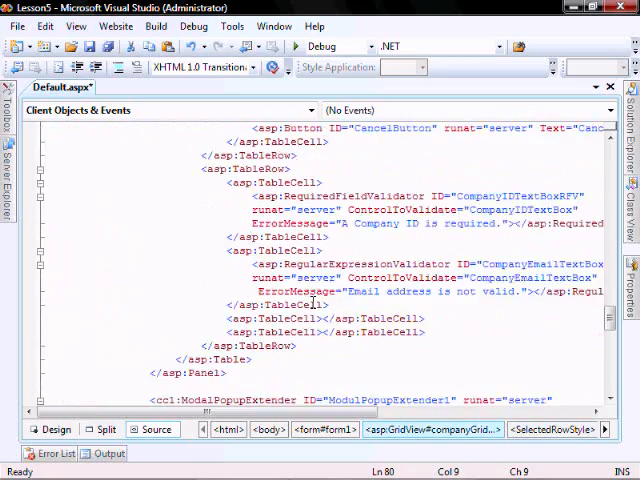
Paste the copied SelectedRowStyle (teal background, bold white text) into the product GridView after AlternatingRowStyle
scroll(down, 3)
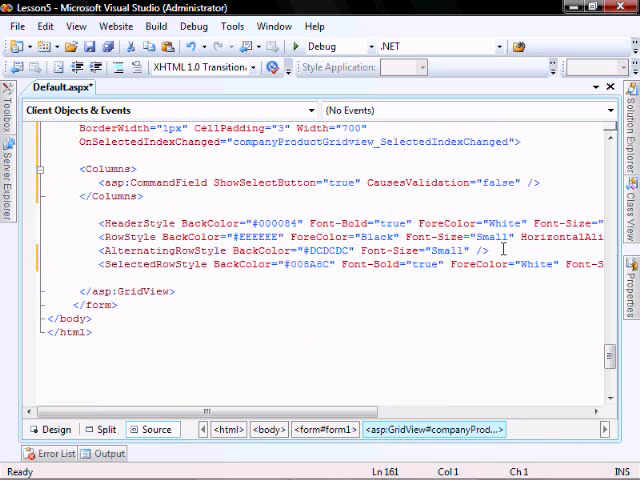
click(190, 296)
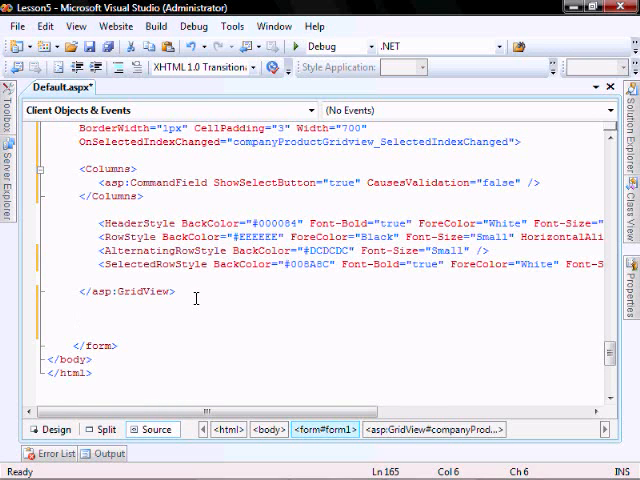
Add an asp:Label runat="server" ID="ProductAgeLabel" with <br /> line breaks below the product GridView
text(asp:Label runat="server" ID=")
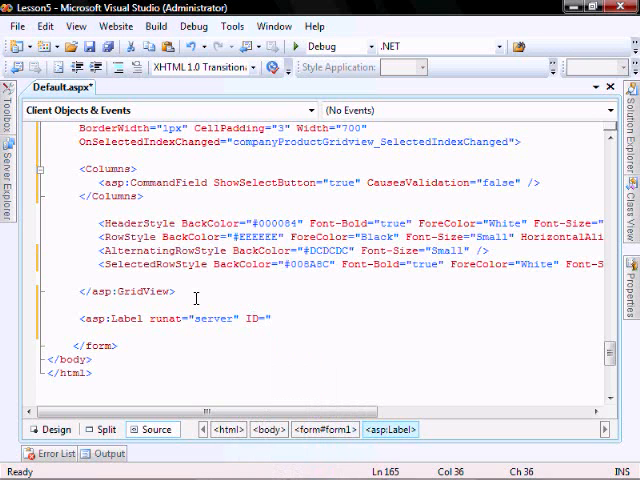
text(Produc)
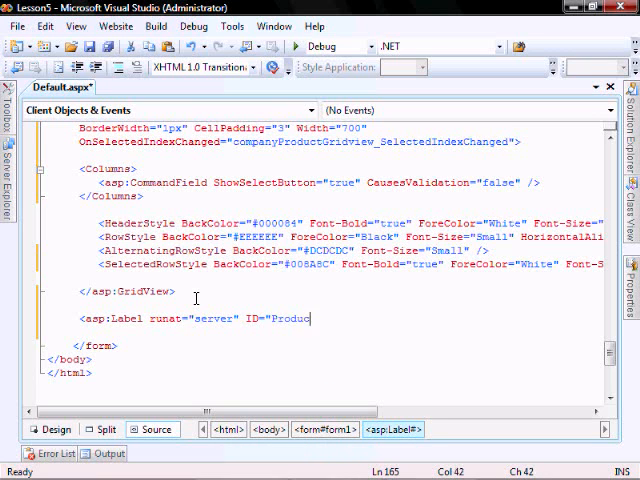
text(tAgeLab)
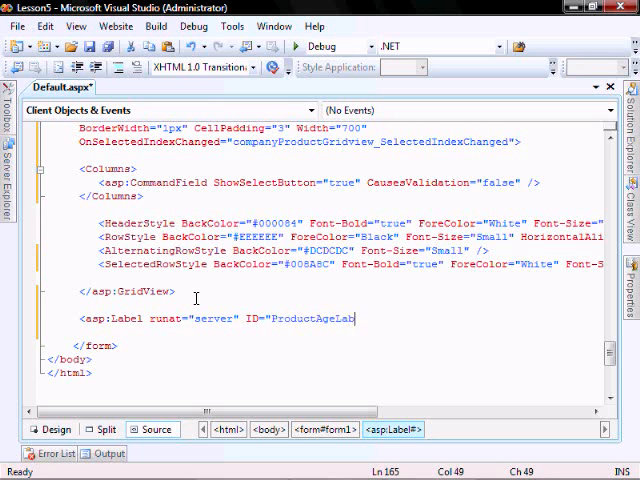
text(el"></asp:Label>)
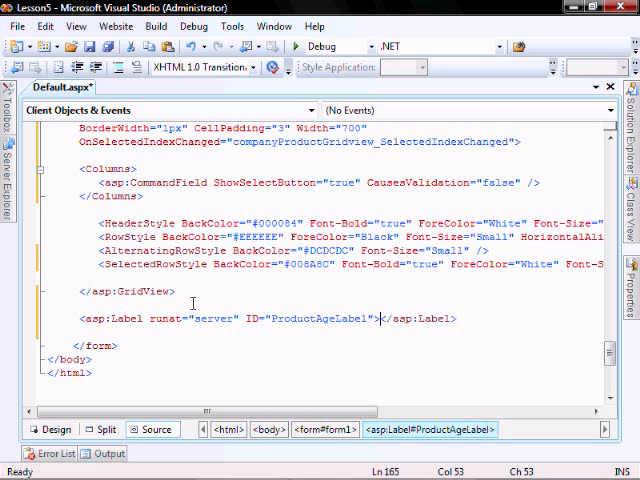
text(<br /><br />)
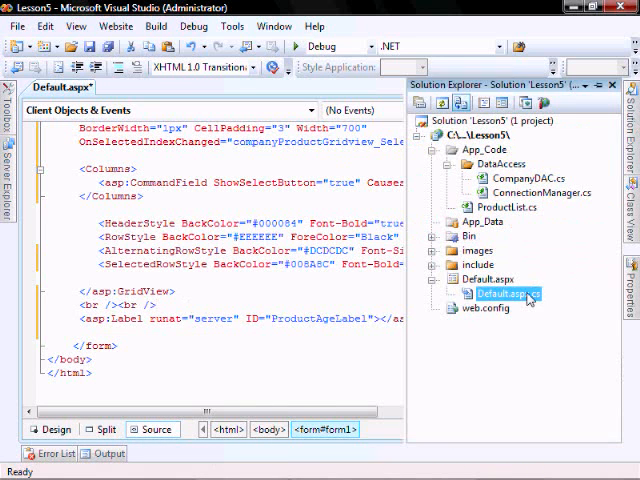
Go to the end of Default.aspx.cs, below the existing code-behind methods
double_click(512, 294)
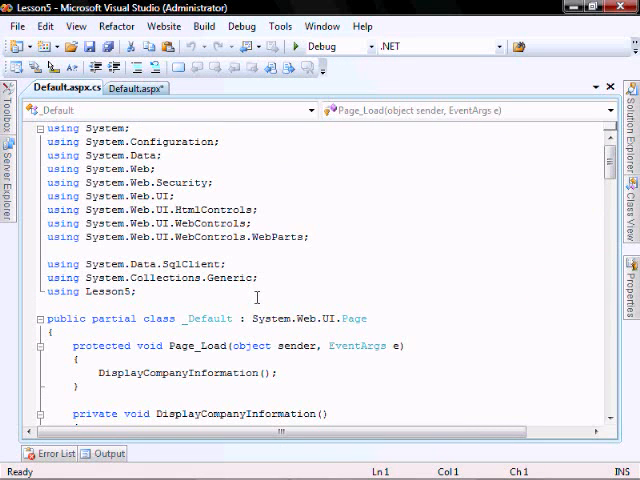
scroll(down, 3)
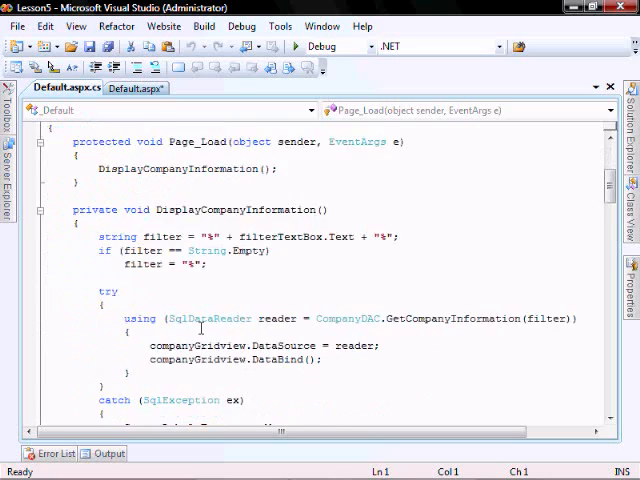
scroll(down, 3)
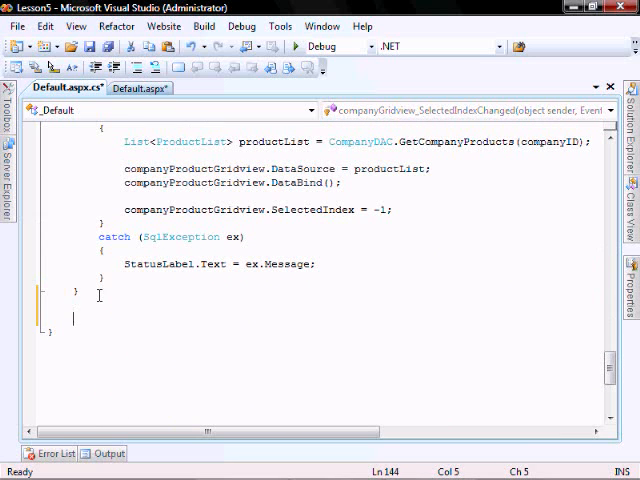
Declare protected void companyProductGridview_SelectedIndexChanged(object sender, EventArgs ...) handler signature
text(protected)
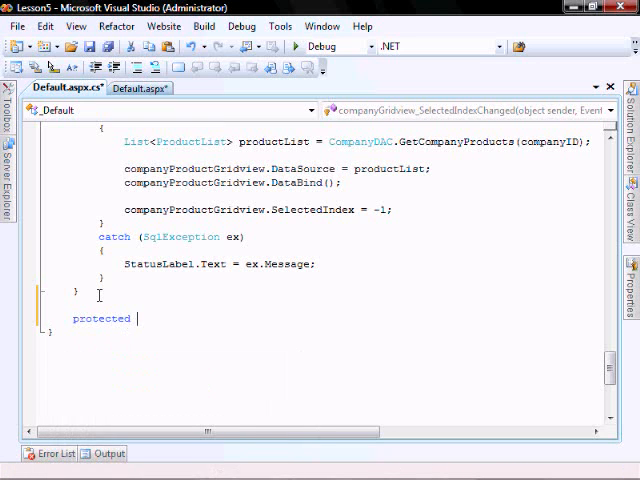
text(void)
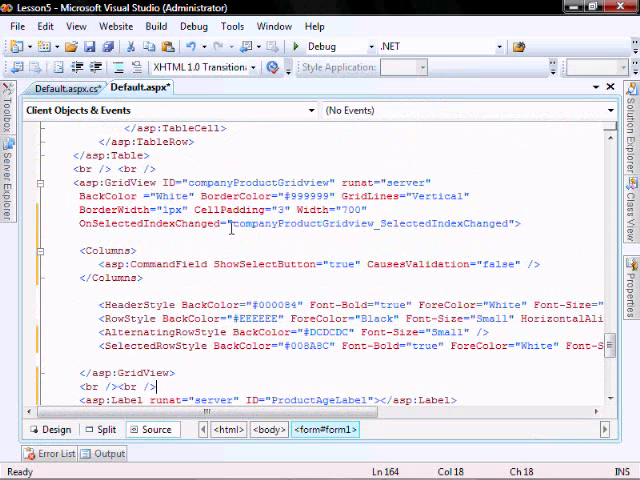
double_click(376, 224)
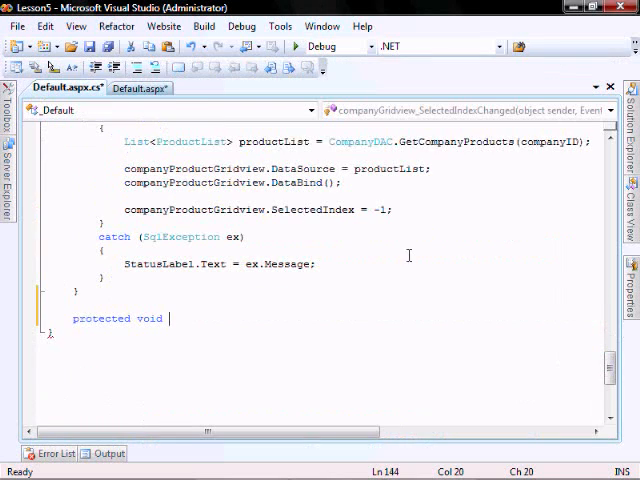
text(companyProductGridview_SelectedIndexChanged)
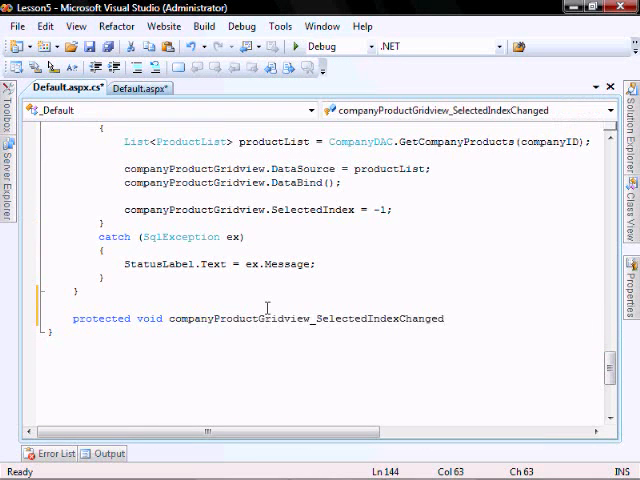
text((object)
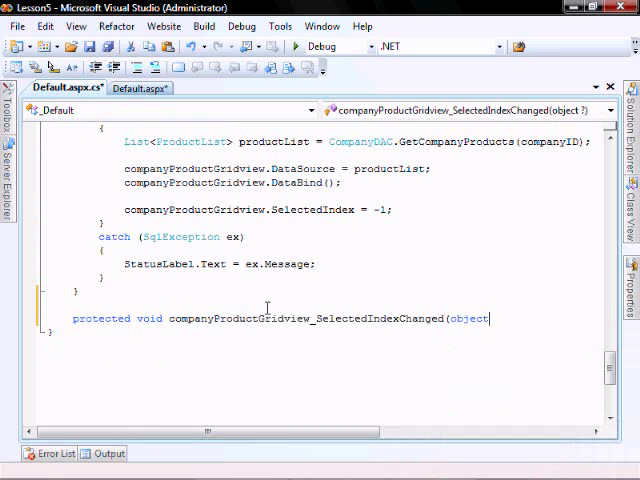
text(sender,)
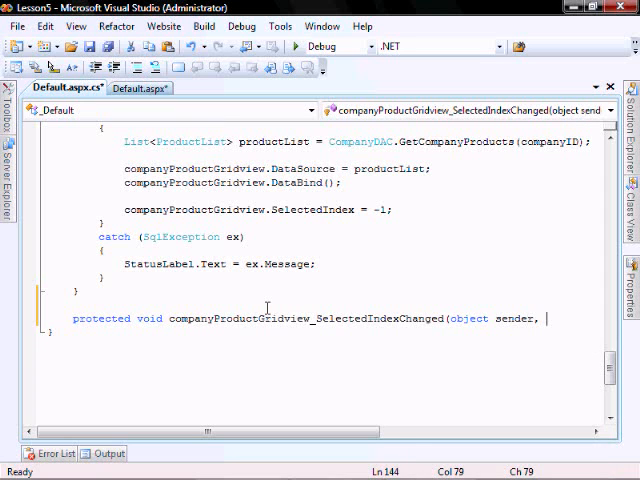
text(EventArgs)
text({)
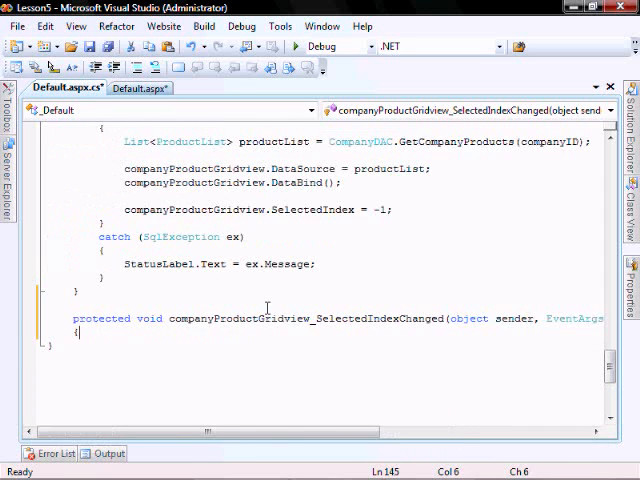
Parse DateTime creationDate from the selected product row's Cells[4].Text
key(enter)
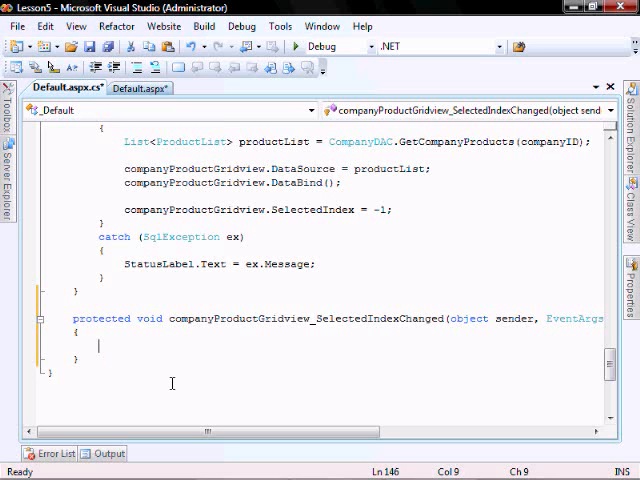
text(Date)
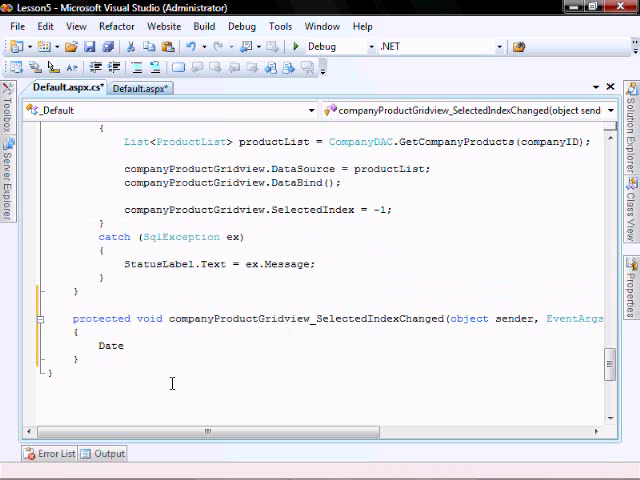
text(DateTime creationD)
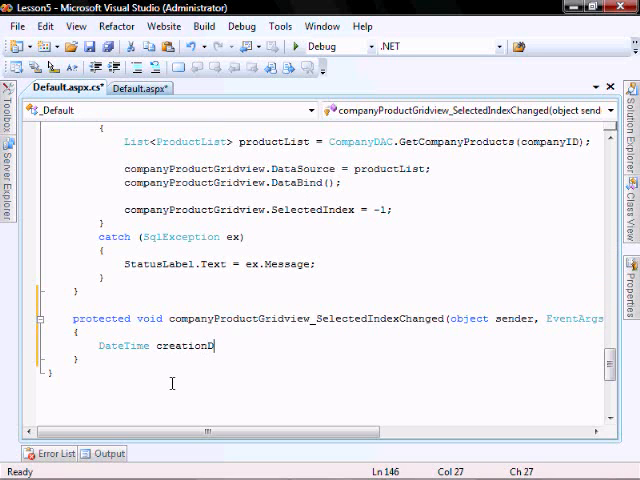
text(ate =)
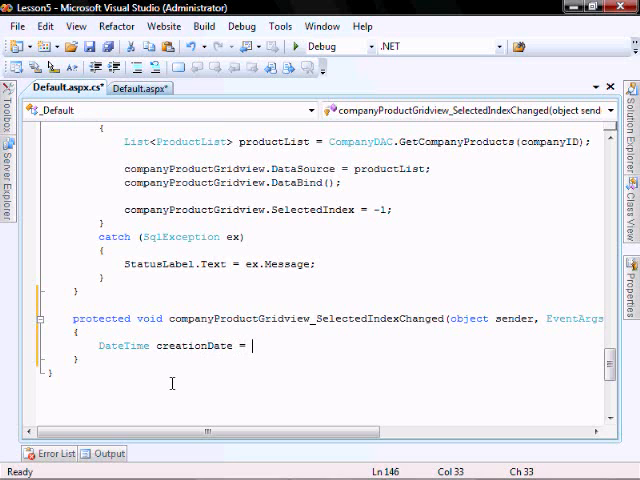
text(DateTime.Parse)
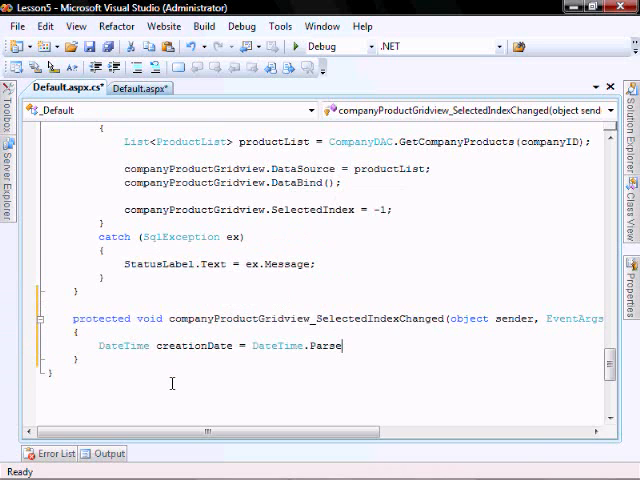
text((companyProductGridview.SelectedRow.Cells[4)
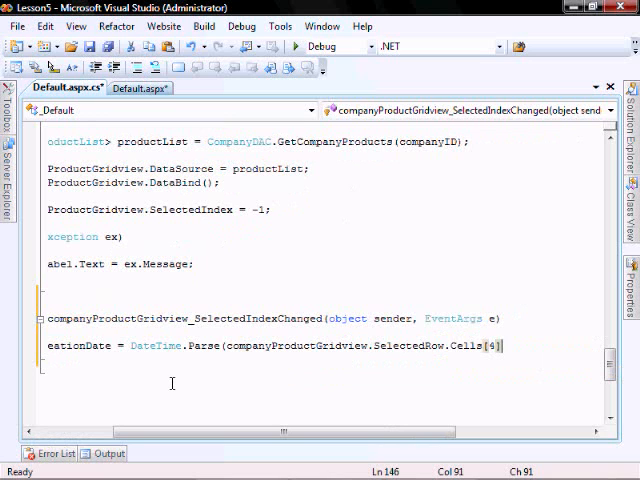
text(.Text)
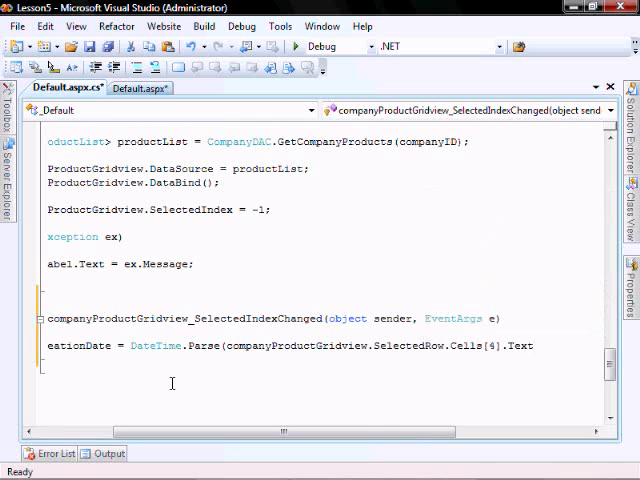
text())
text(DateTime)
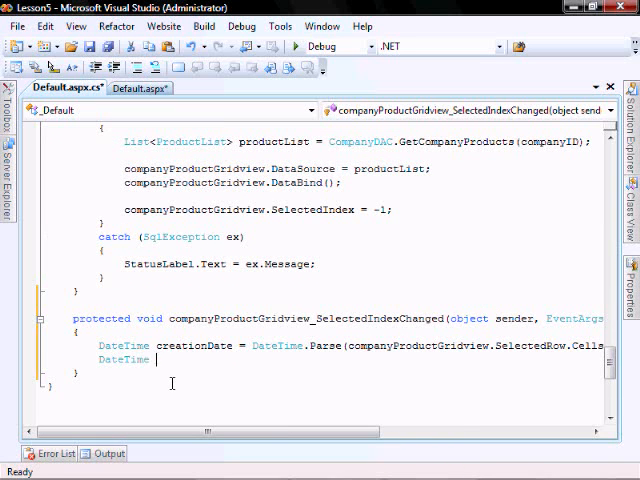
Declare DateTime currentDate set to DateTime.Now
text(current)
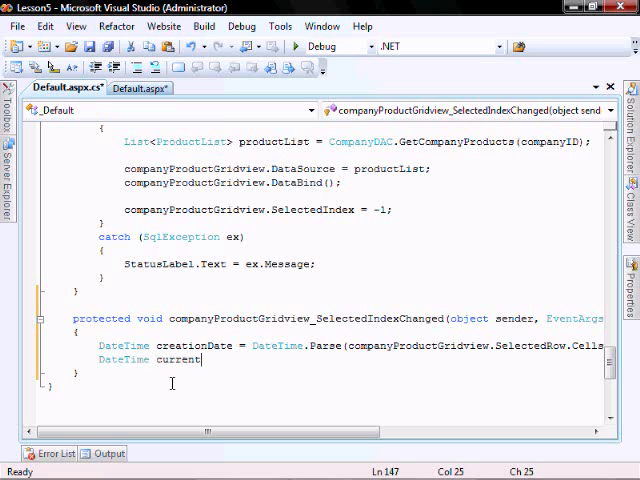
text(Date = DateTime.Now;)
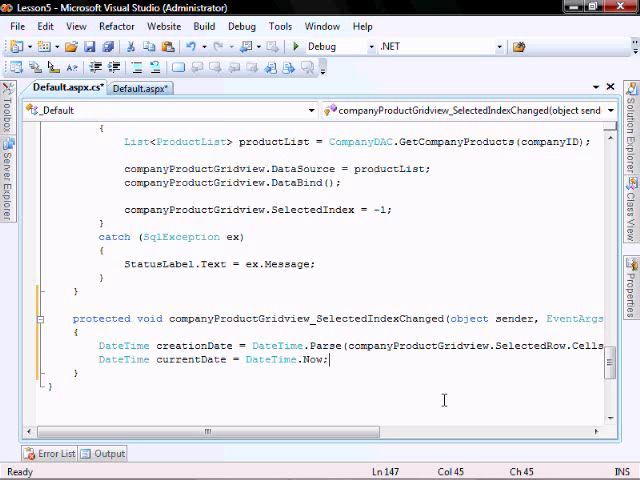
Read string partID from the selected row's Cells[1].Text
text(string)
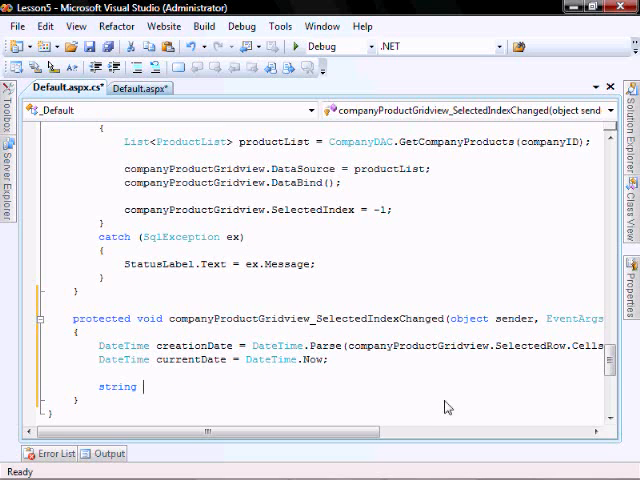
text(partID)
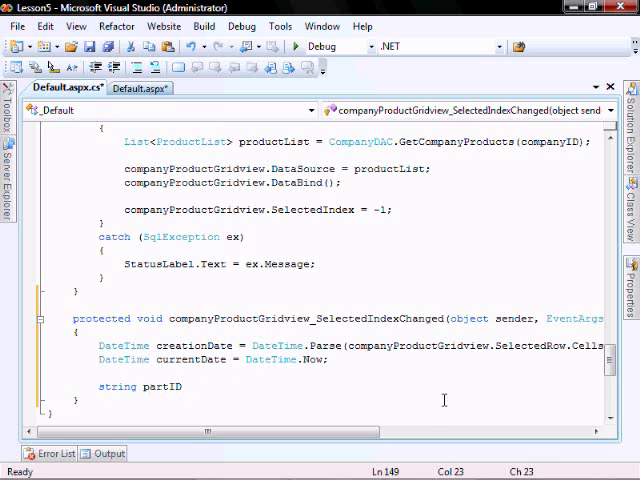
text(companyProductGridview.SelectedRow)
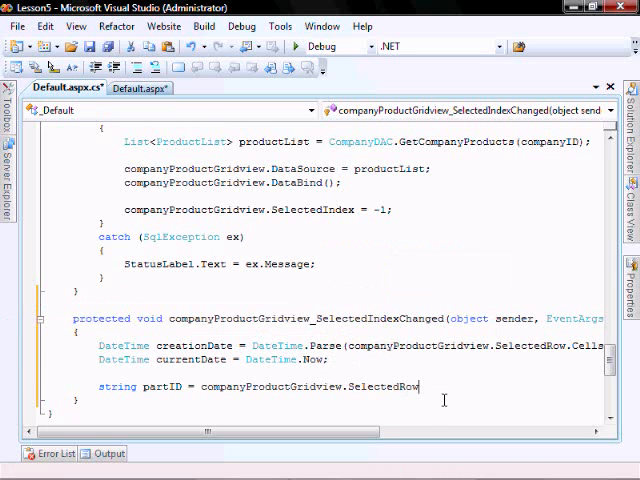
text(.Cells)
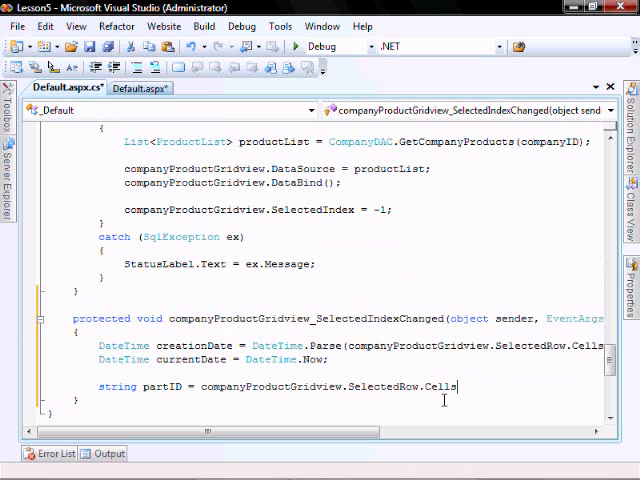
text([1])
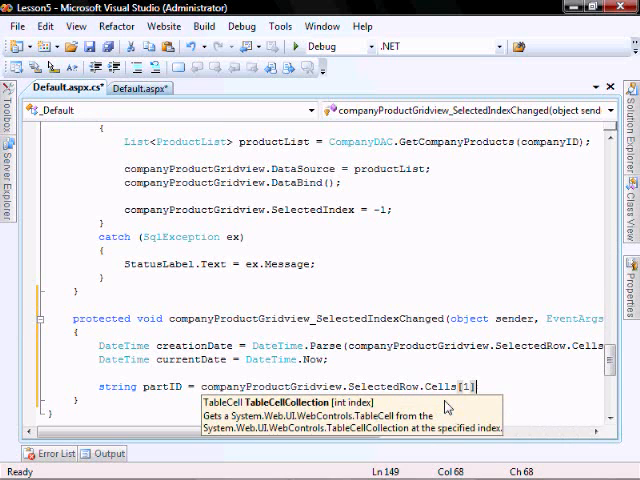
text(.Text;)
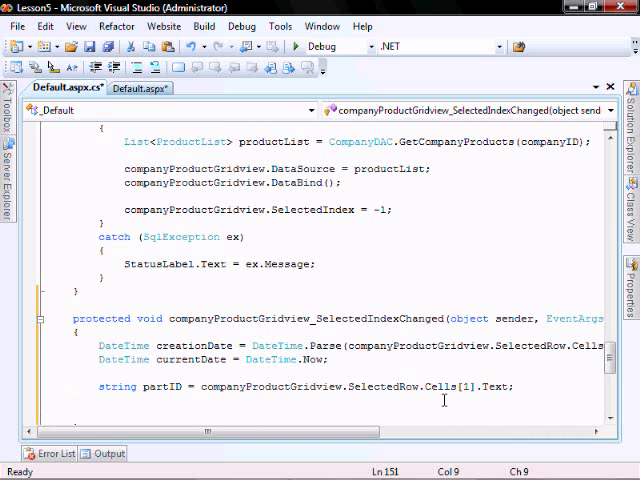
Create a ProductList and compute int productAge = pl.GetPartAge(creationDate, currentDate)
text(ProductList pl = new ProductList();)
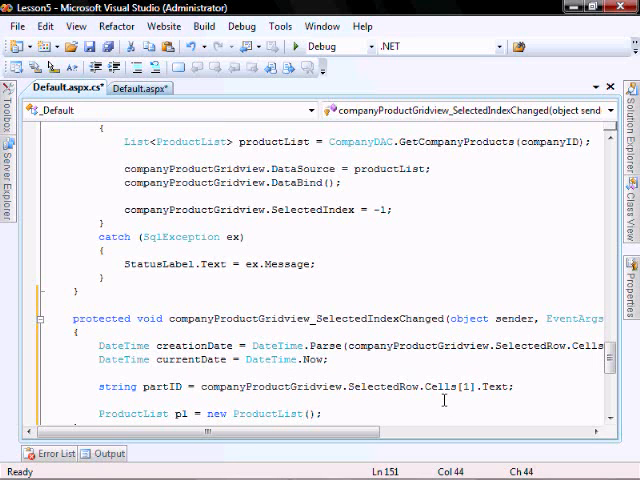
text(int)
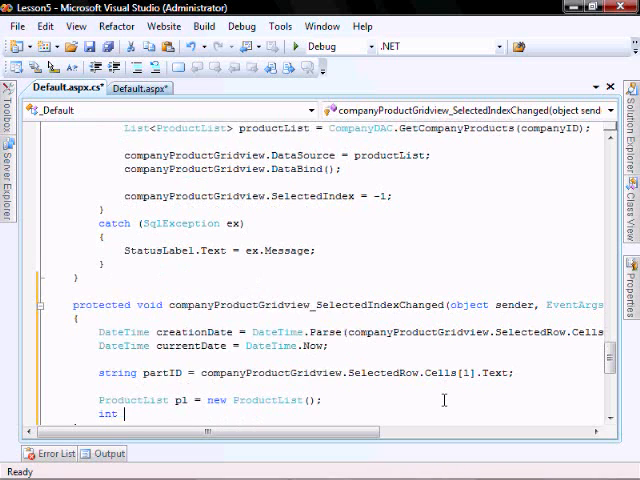
text(product)
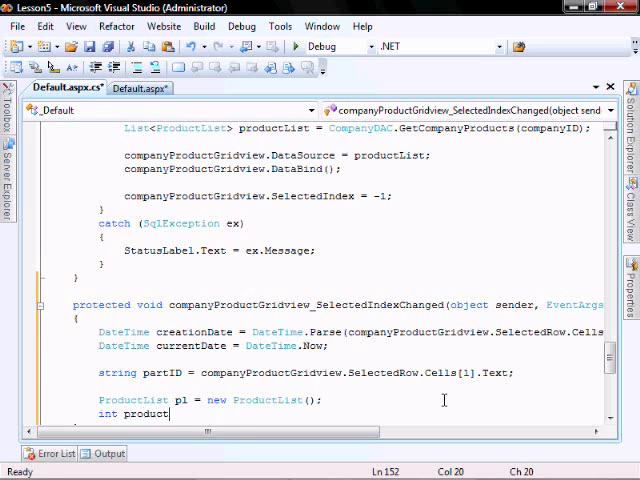
text(Age = pl.GetPartAge)
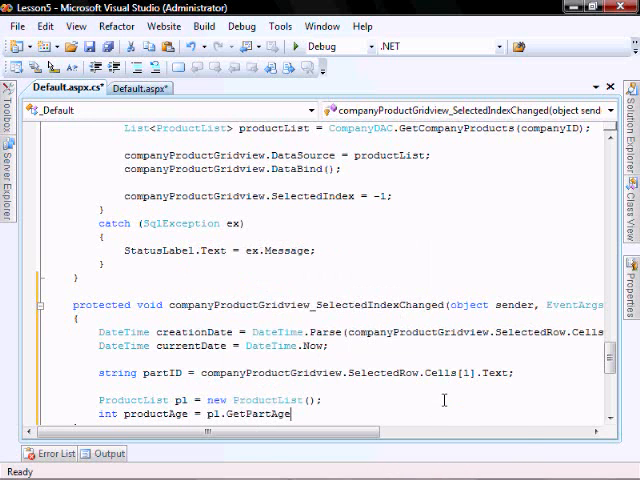
text(()
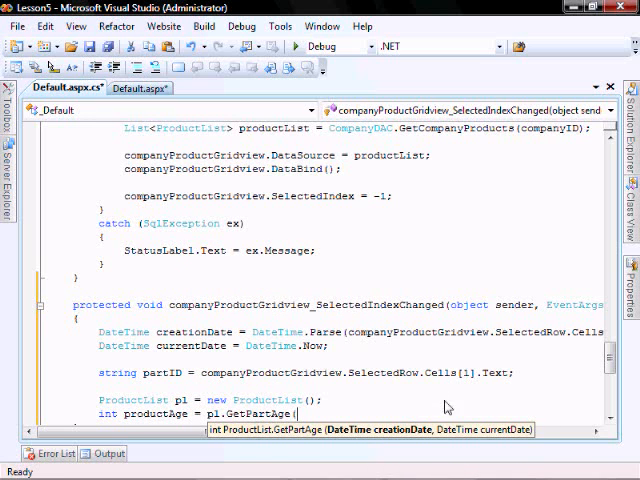
text(creationDate)
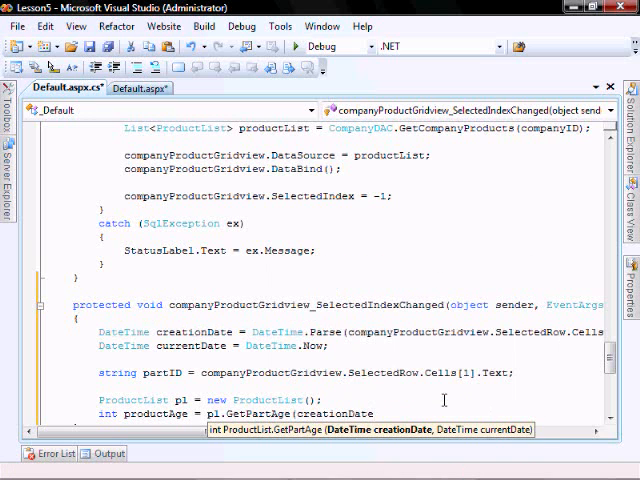
text(currentDate);)
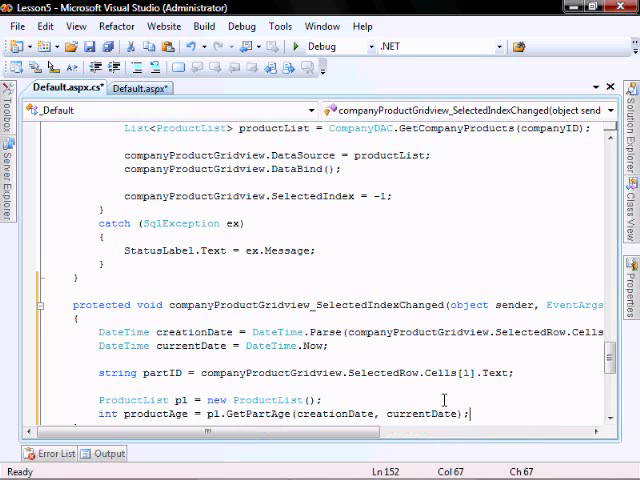
scroll(down, 3)
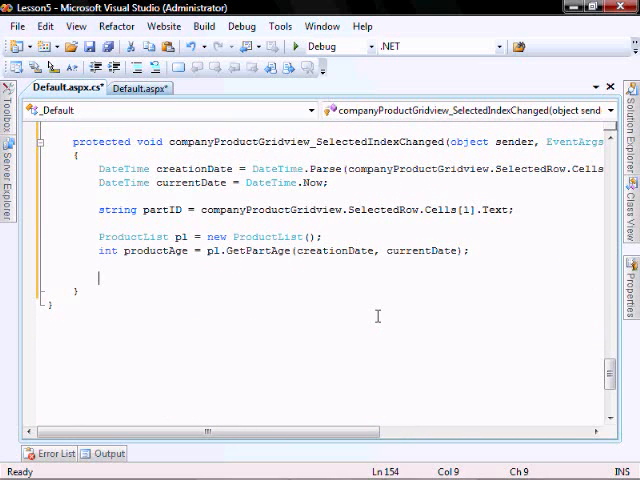
Assign ProductAgeLabel.Text = "Product: " + partID + " is " + productAge.ToString() + " days old"
text(Pro)
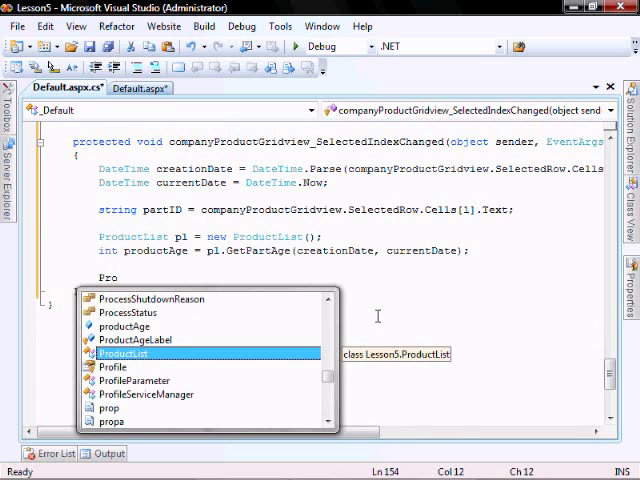
text(ProductAgeLabel.)
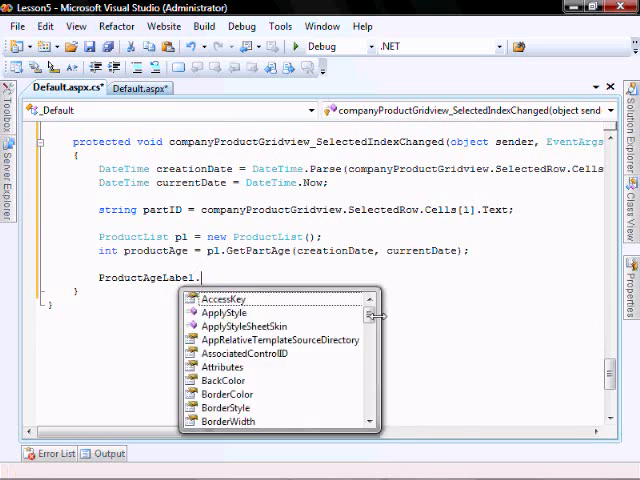
text(Text =)
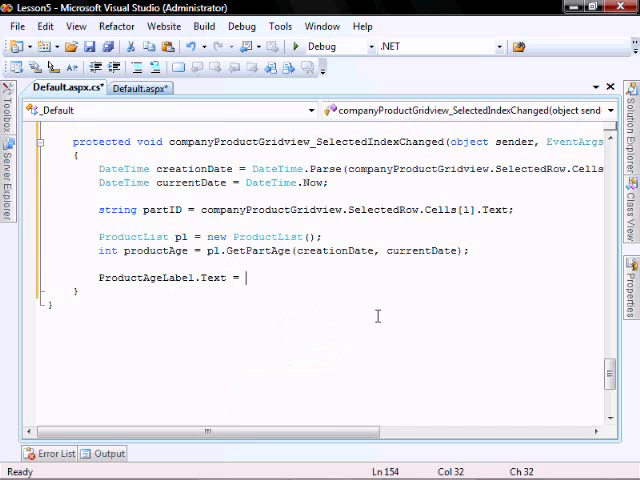
text("Produ)
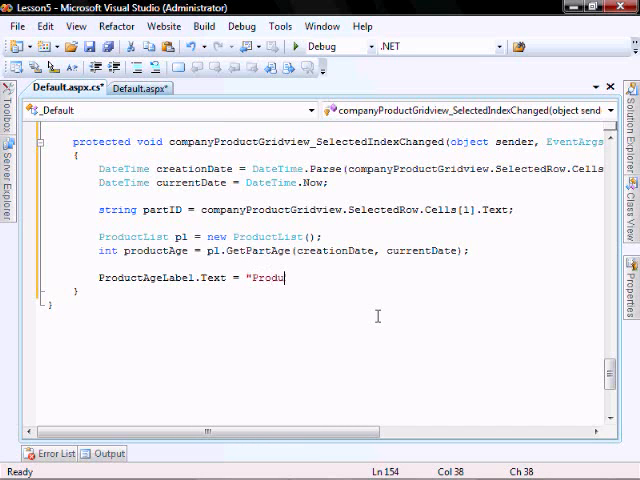
text(ct: " +)
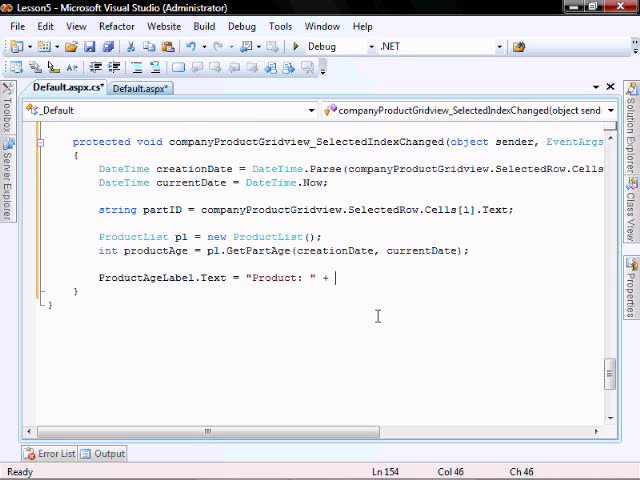
text(partID +)
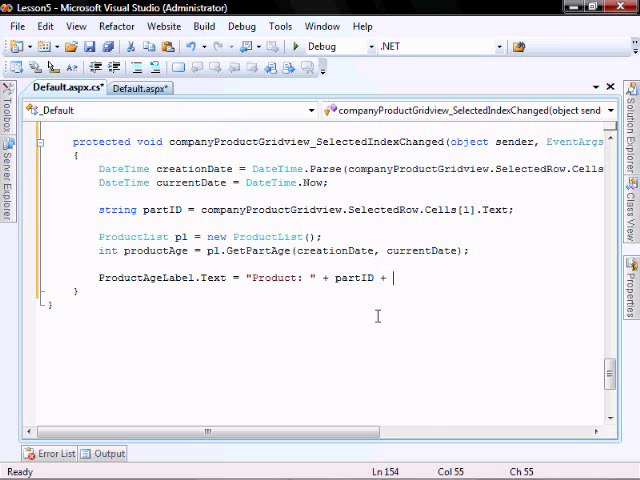
text("is " + productAge.ToString)
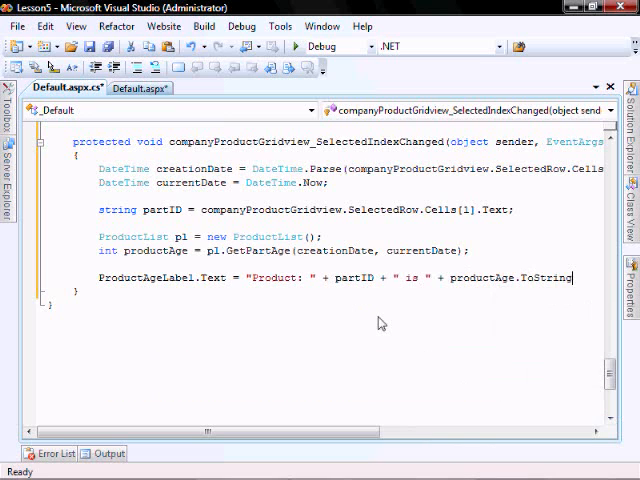
text(();)
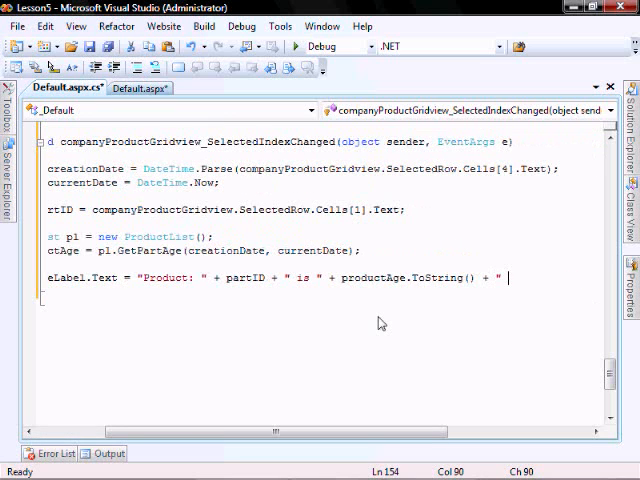
text(days old)
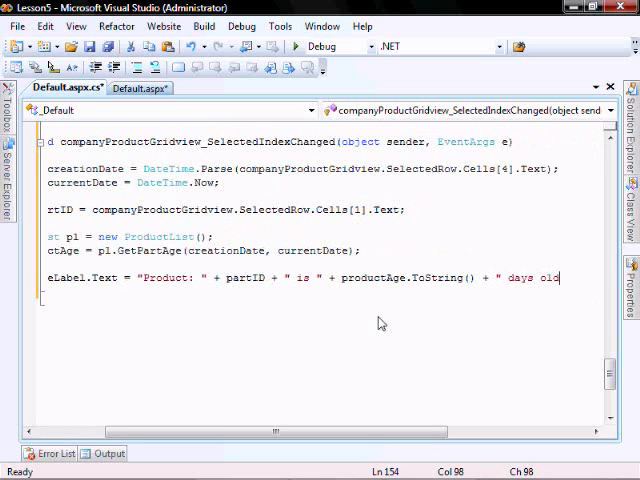